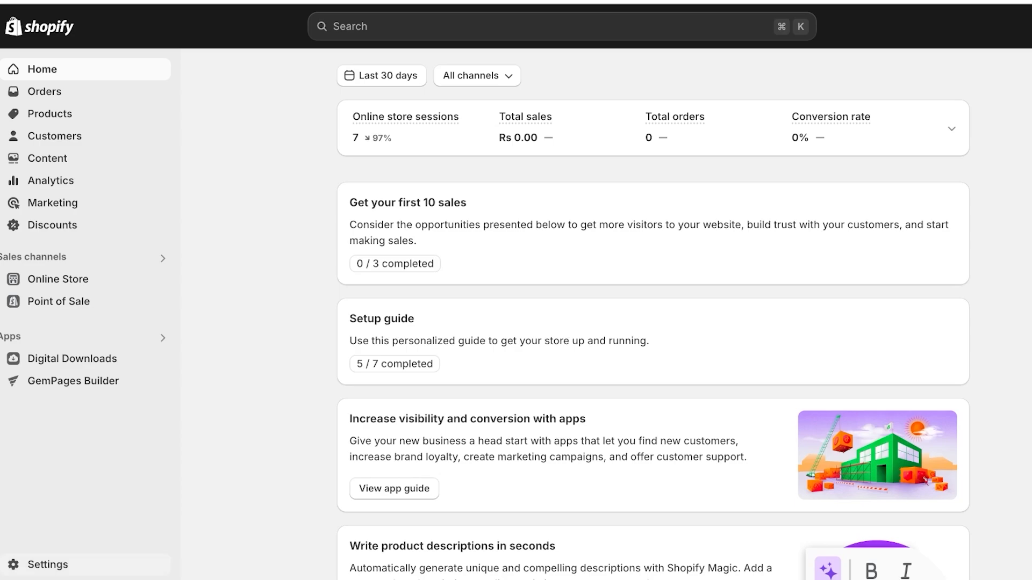
- Open the Shopify App Store from Settings > Apps and sales channels
left_click(48, 564)
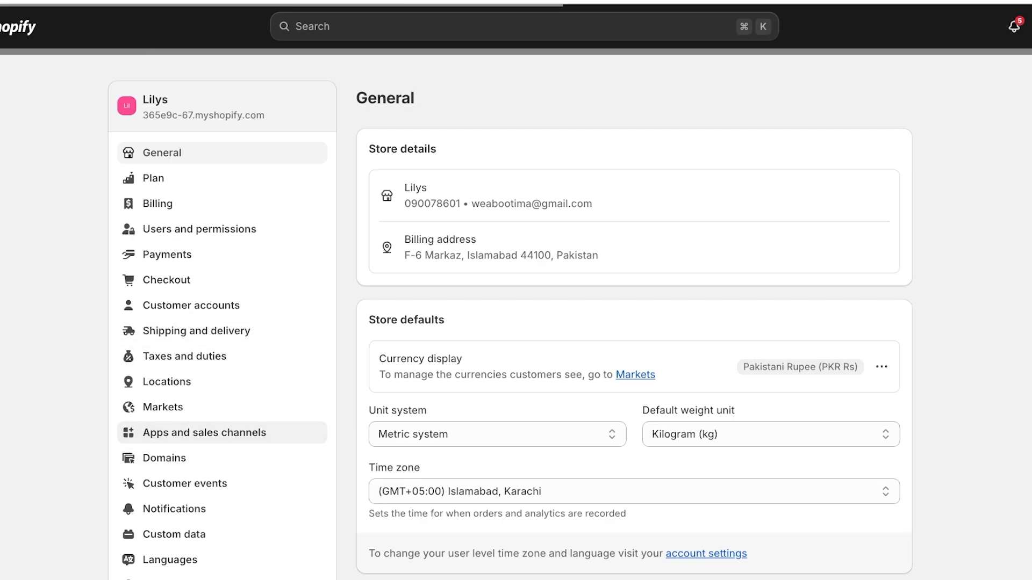
left_click(203, 433)
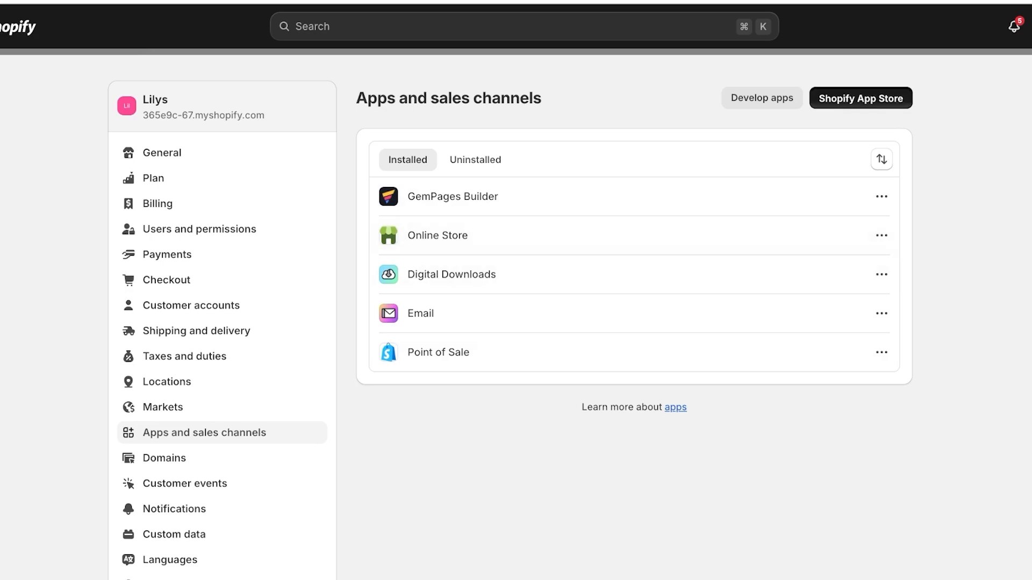
left_click(862, 98)
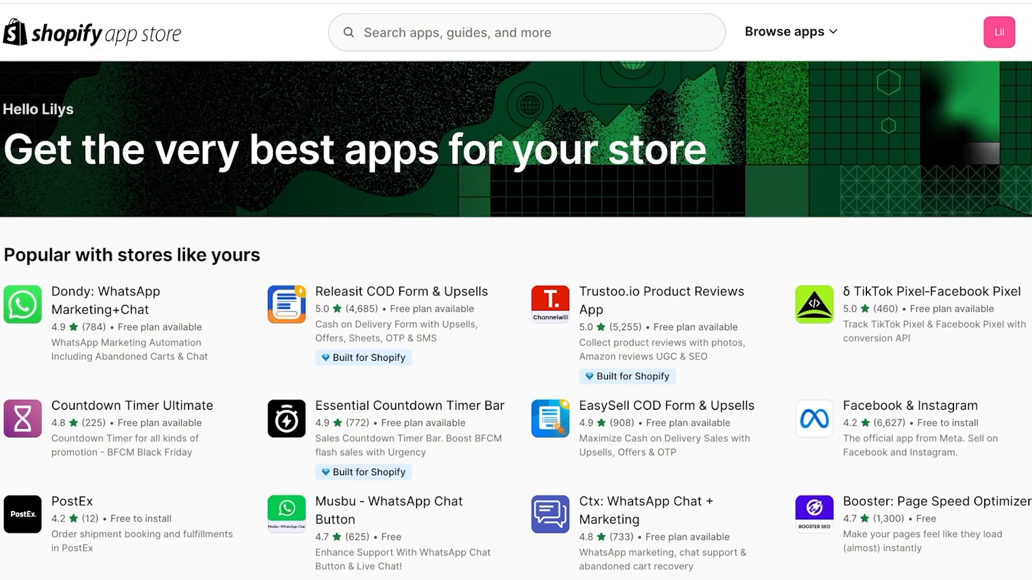
- Search the App Store for 'google' and start installing the Google & YouTube app
type("google")
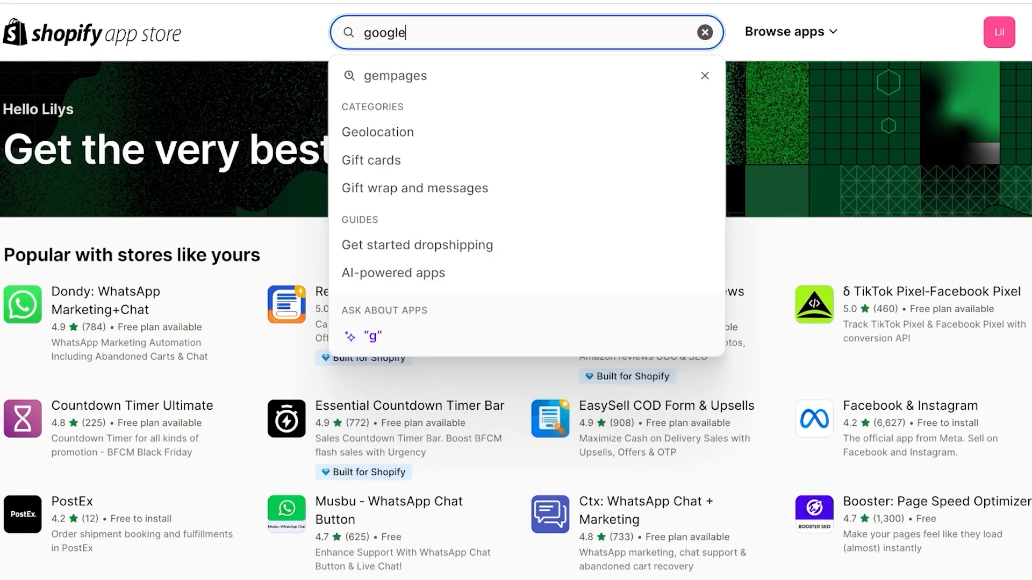
key("Enter")
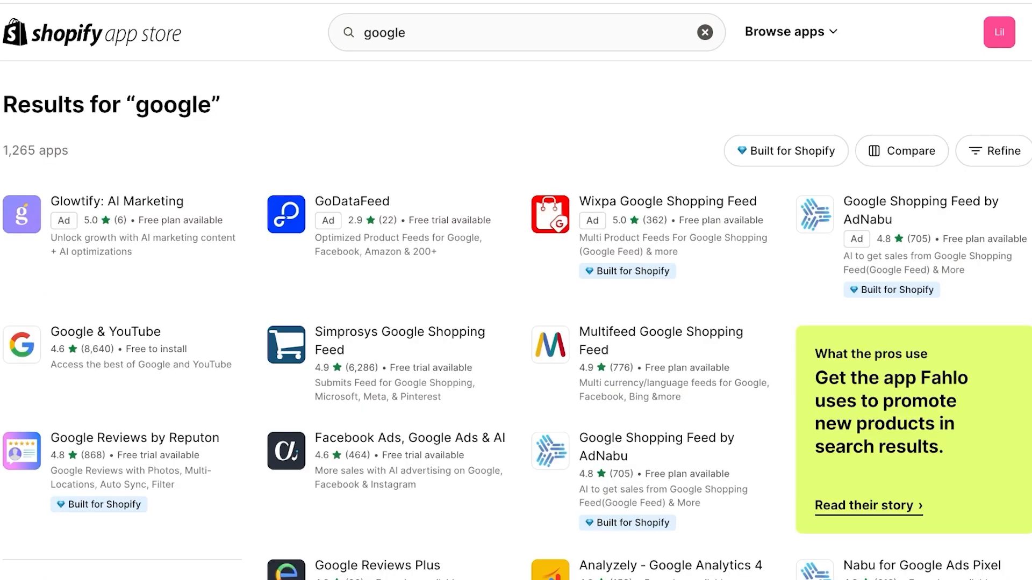
left_click(106, 332)
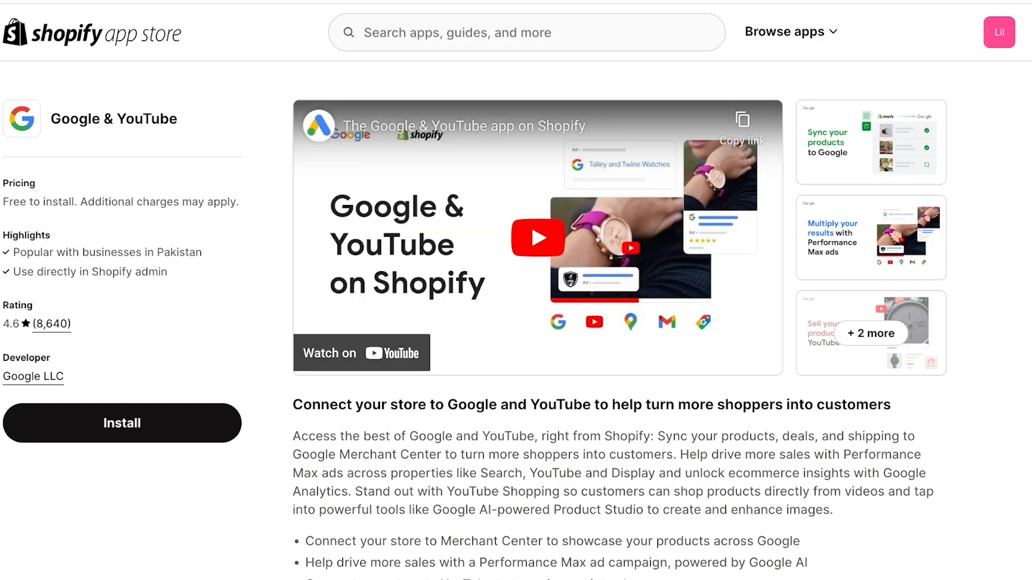
type("google")
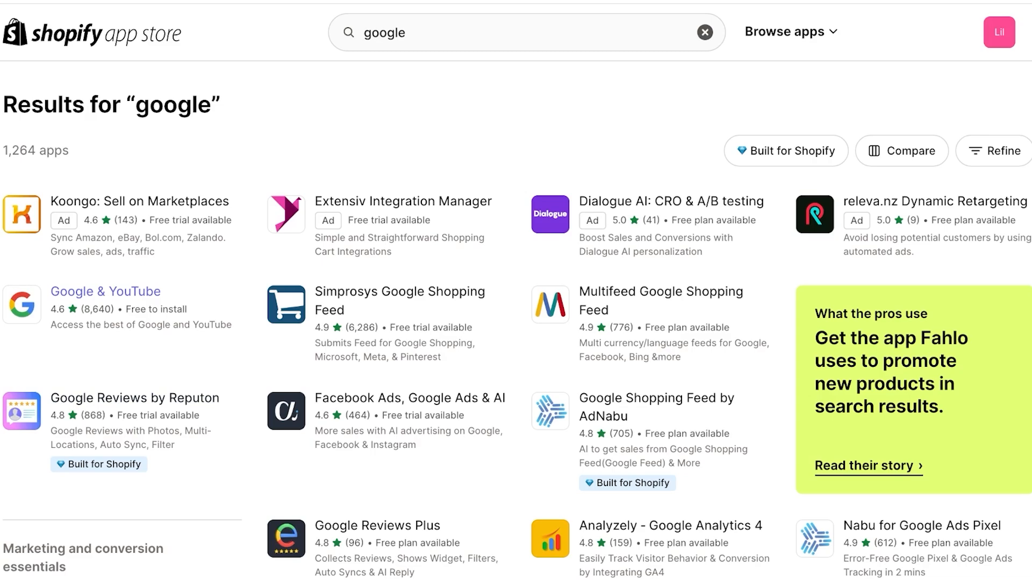
left_click(106, 292)
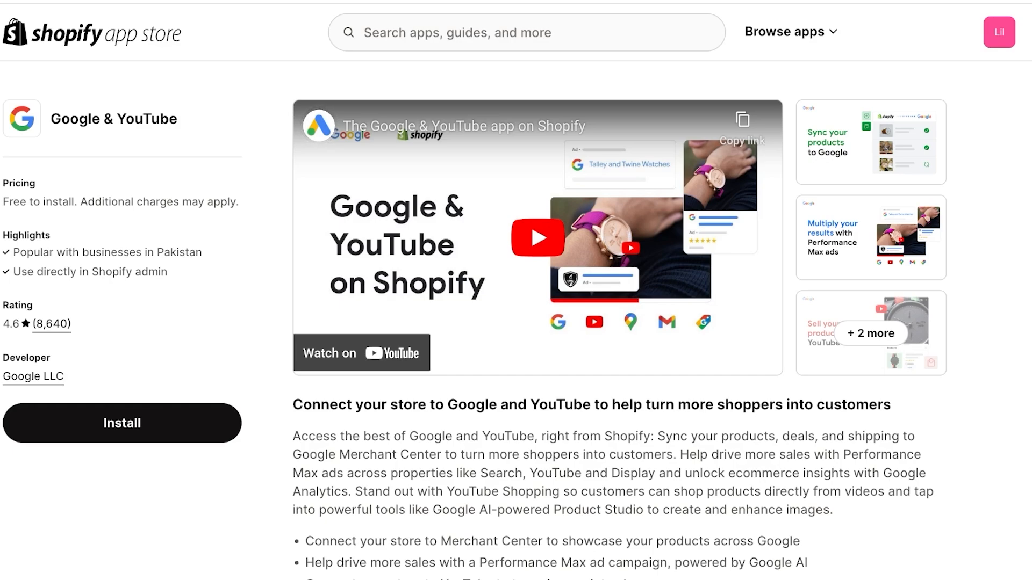
left_click(122, 423)
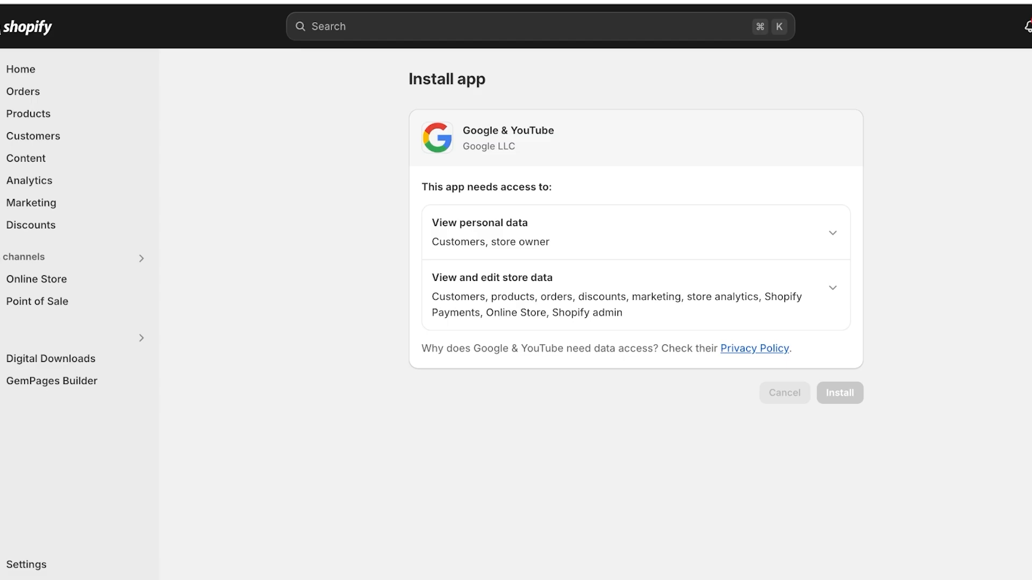
- Approve the Google & YouTube app's permissions and connect a Google account
left_click(840, 393)
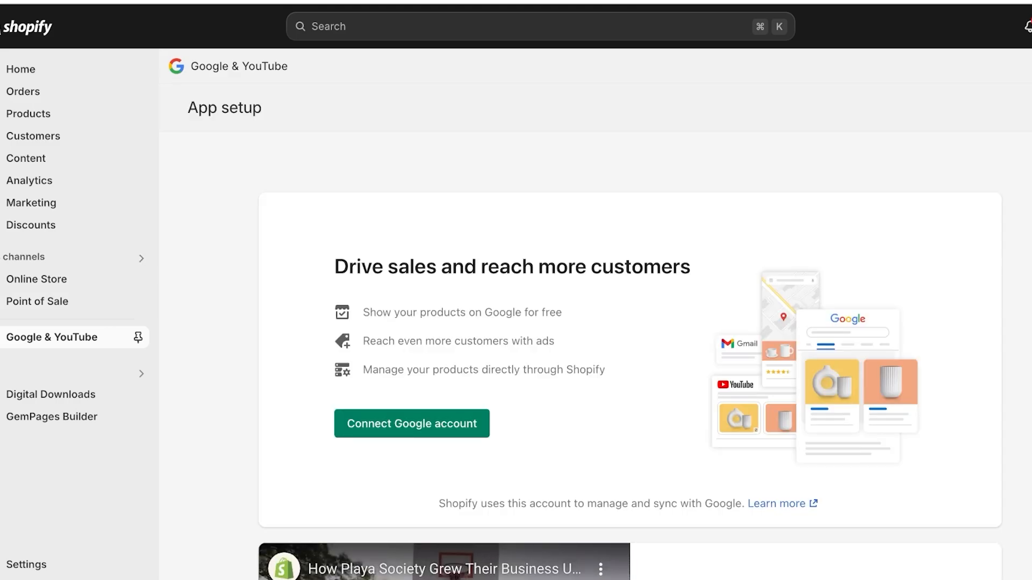
left_click(137, 338)
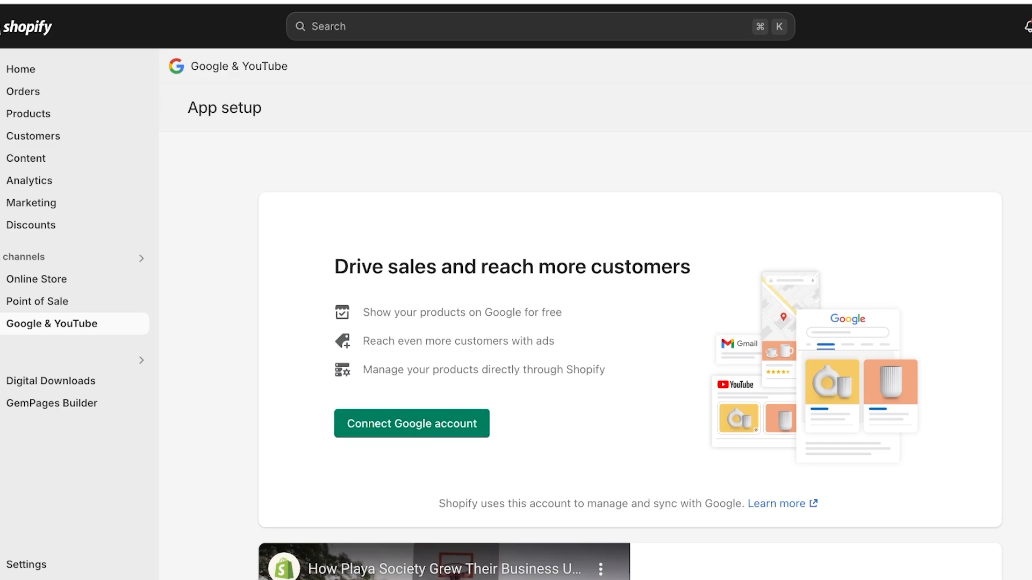
left_click(412, 424)
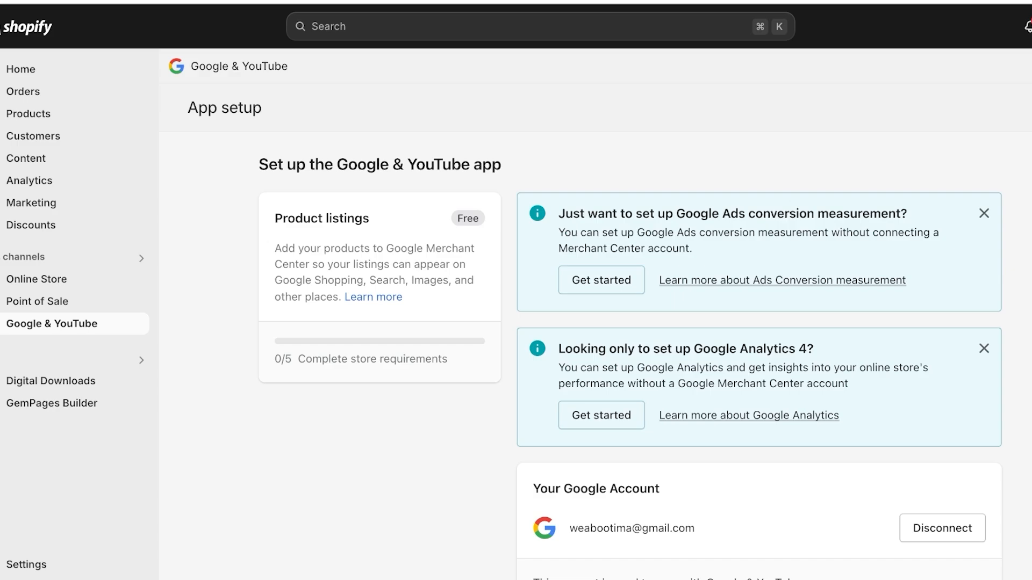
- Review the app setup checklist and follow the 'Add a refund policy and terms of service' link
scroll("down", 3)
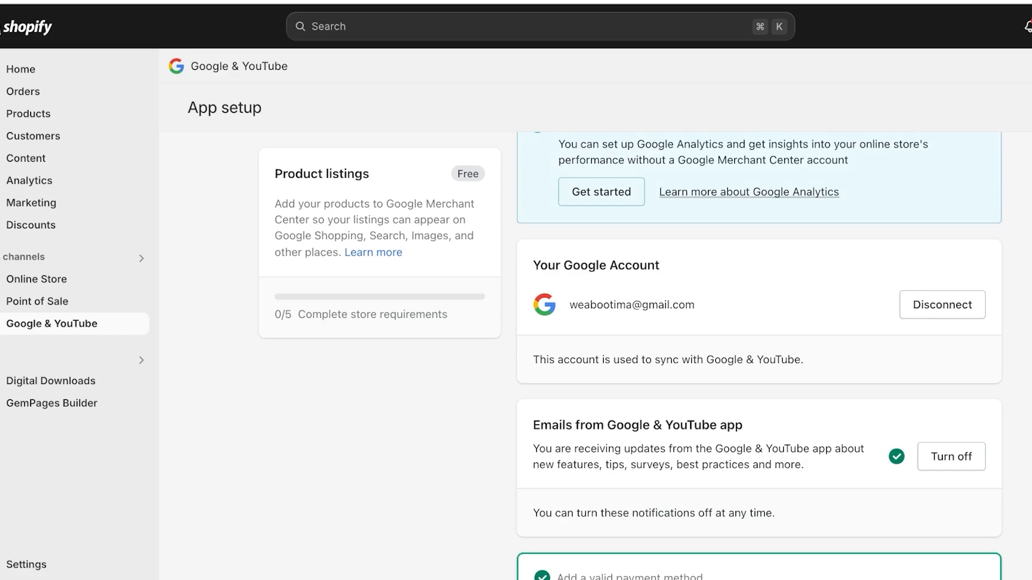
scroll("down", 3)
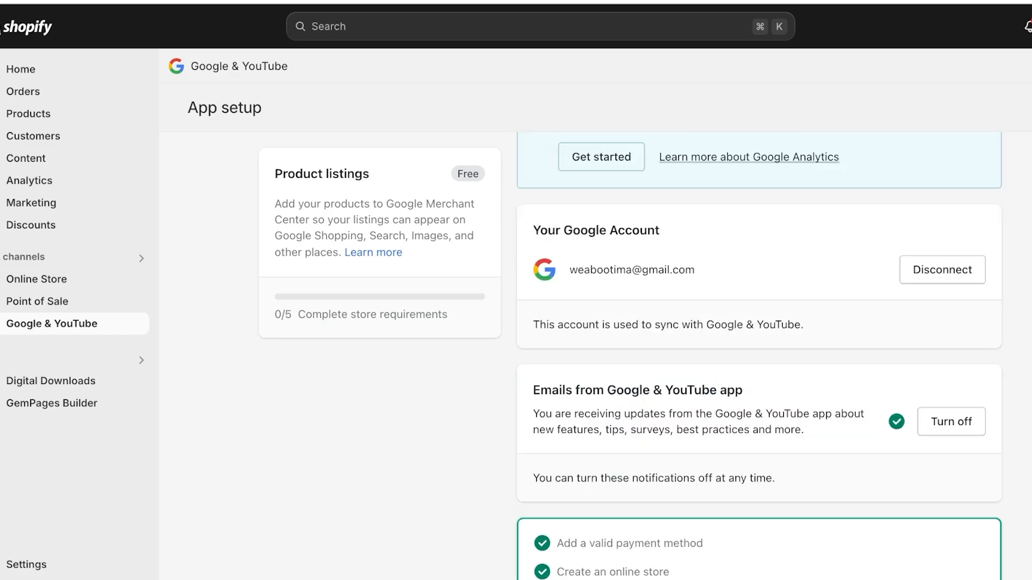
scroll("down", 3)
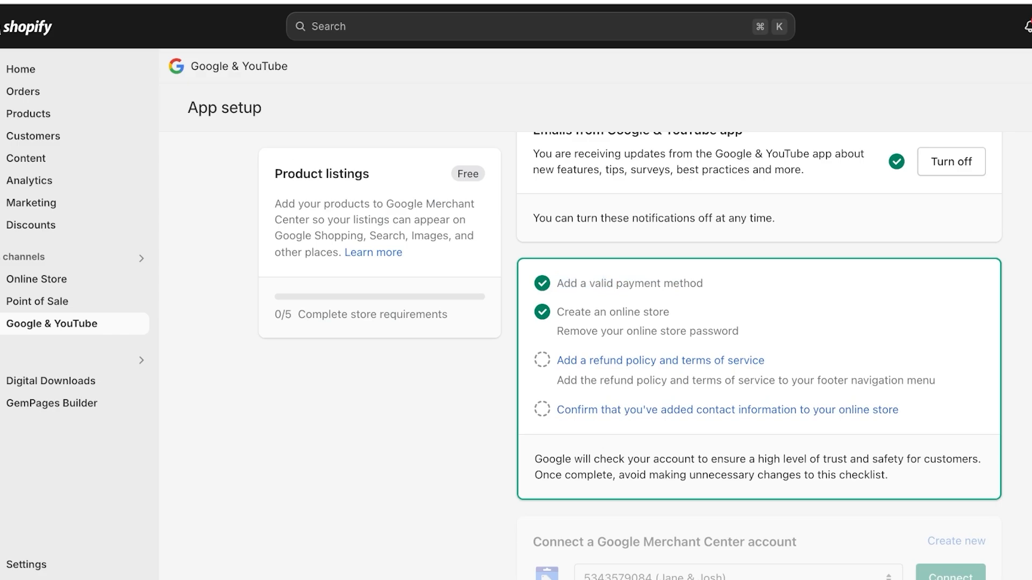
double_click(669, 331)
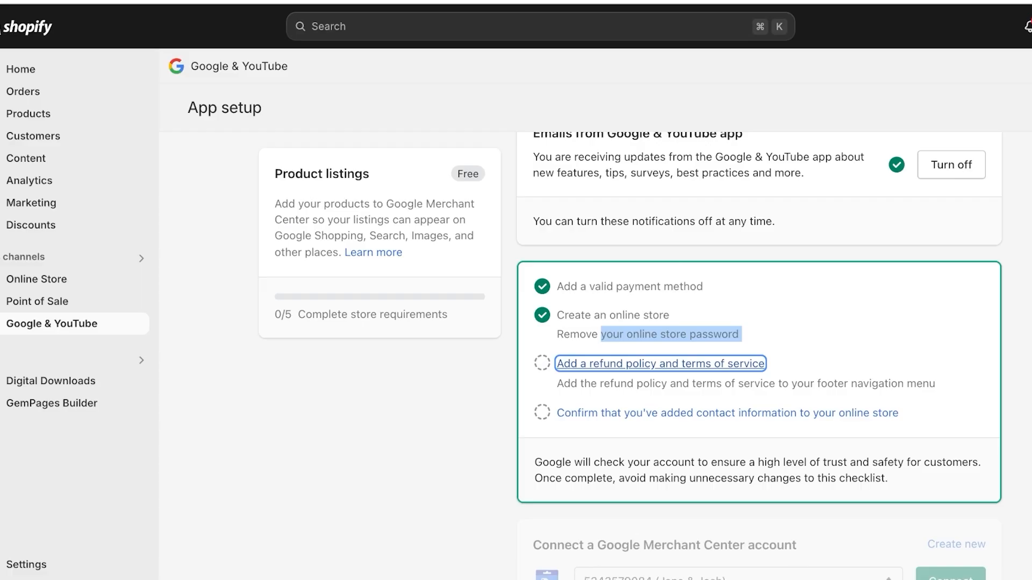
left_click(660, 363)
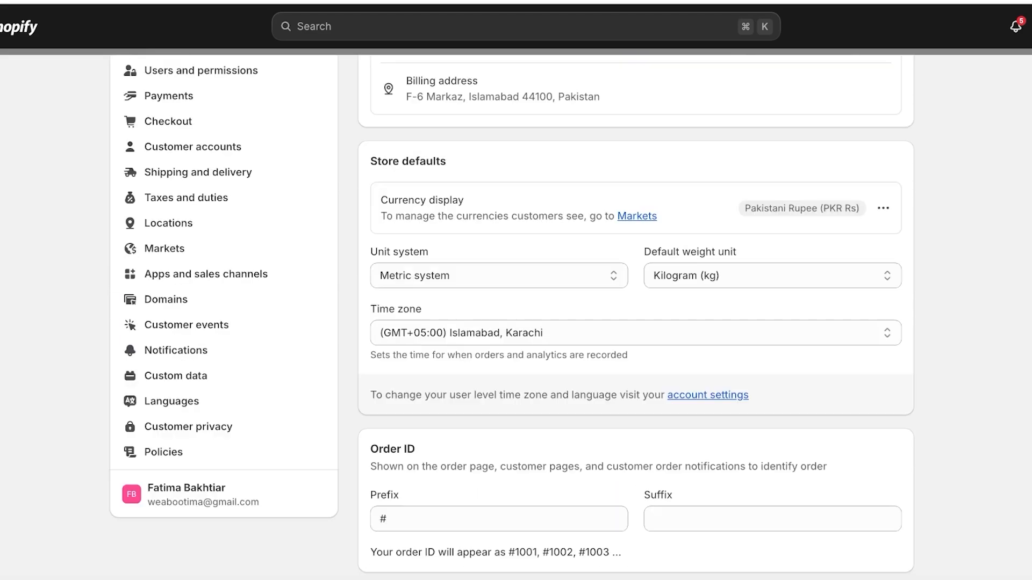
- Publish a template return and refund policy, then begin a shipping policy with '3-4'
left_click(163, 452)
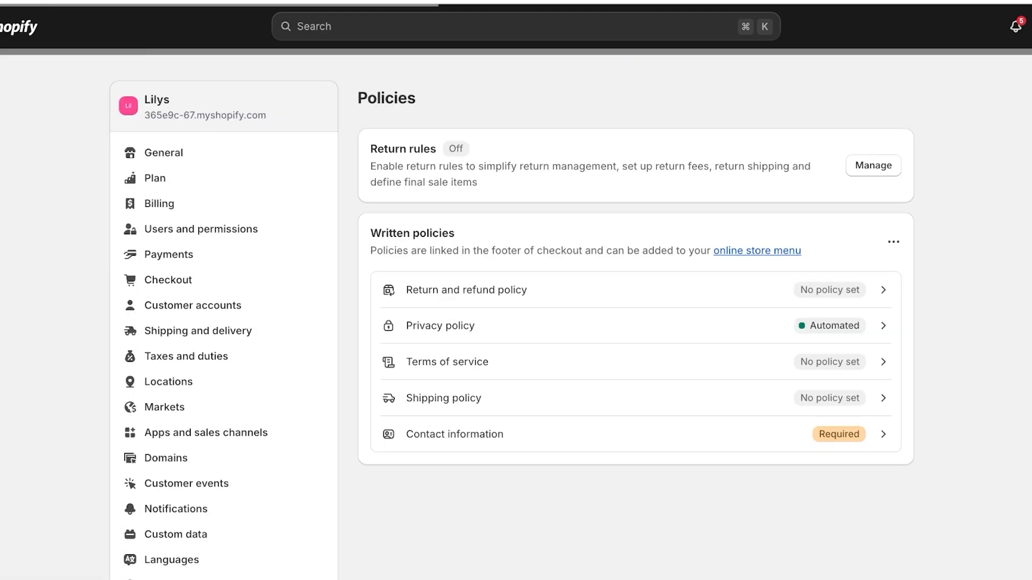
left_click(466, 289)
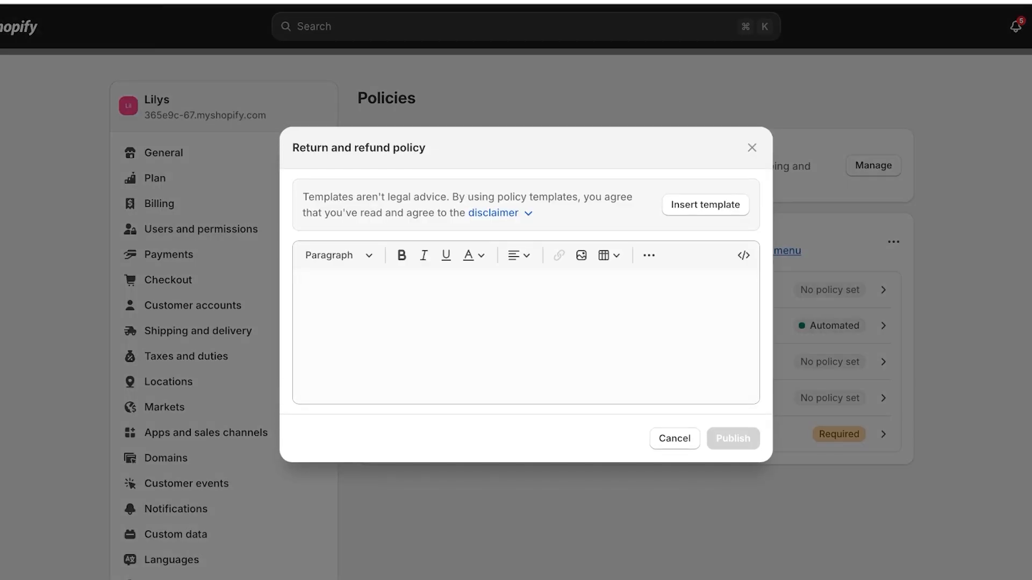
left_click(706, 204)
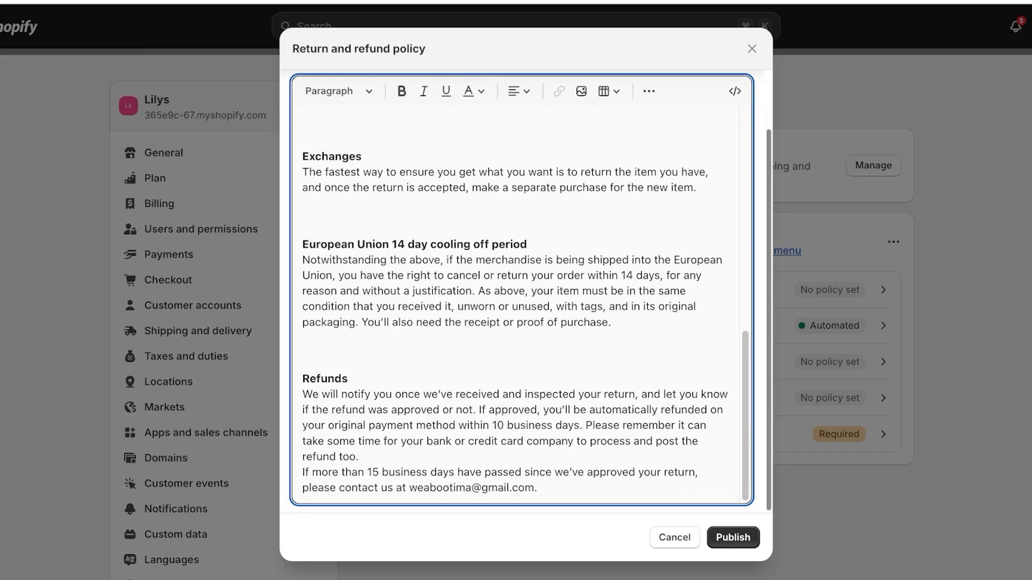
left_click(733, 538)
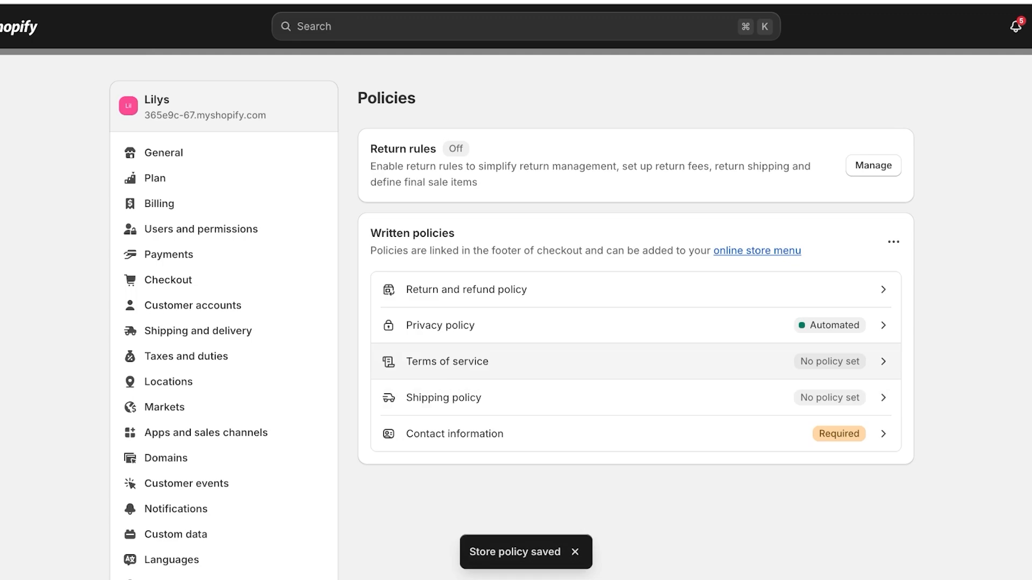
left_click(447, 361)
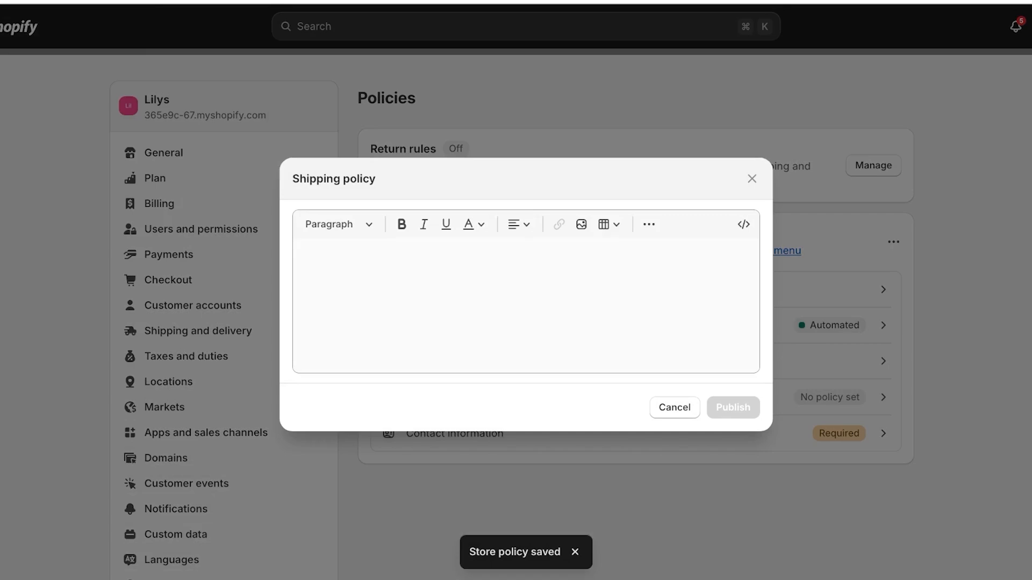
type("3-4")
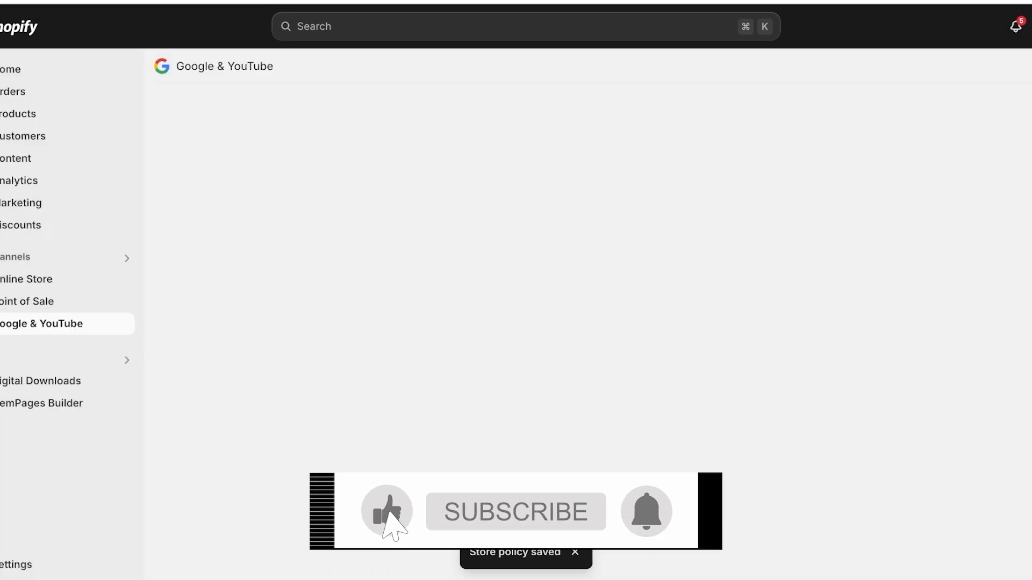
- Confirm in the Google & YouTube checklist that contact information is on the online store
left_click(516, 513)
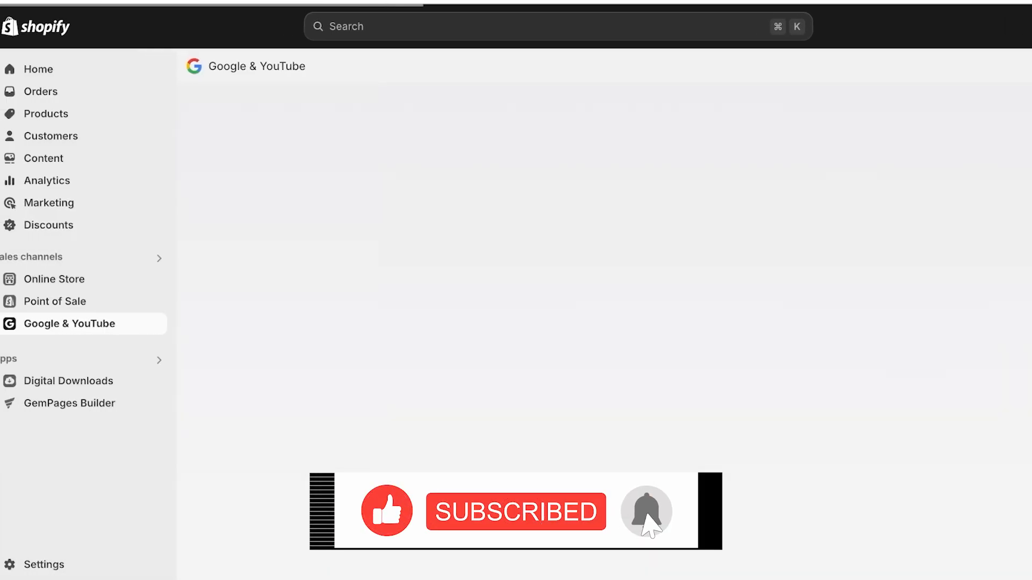
left_click(647, 513)
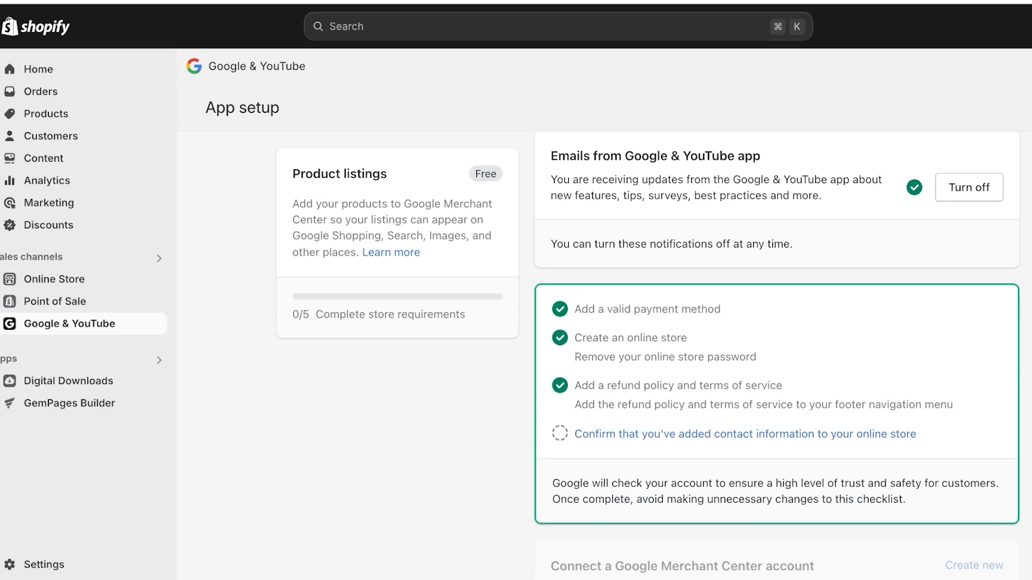
left_click(747, 435)
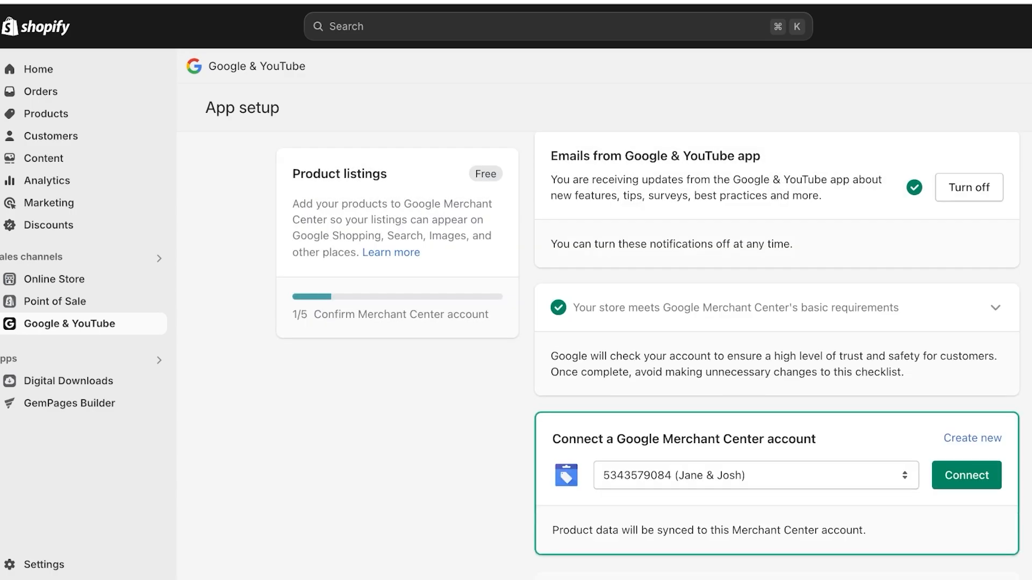
scroll("down", 3)
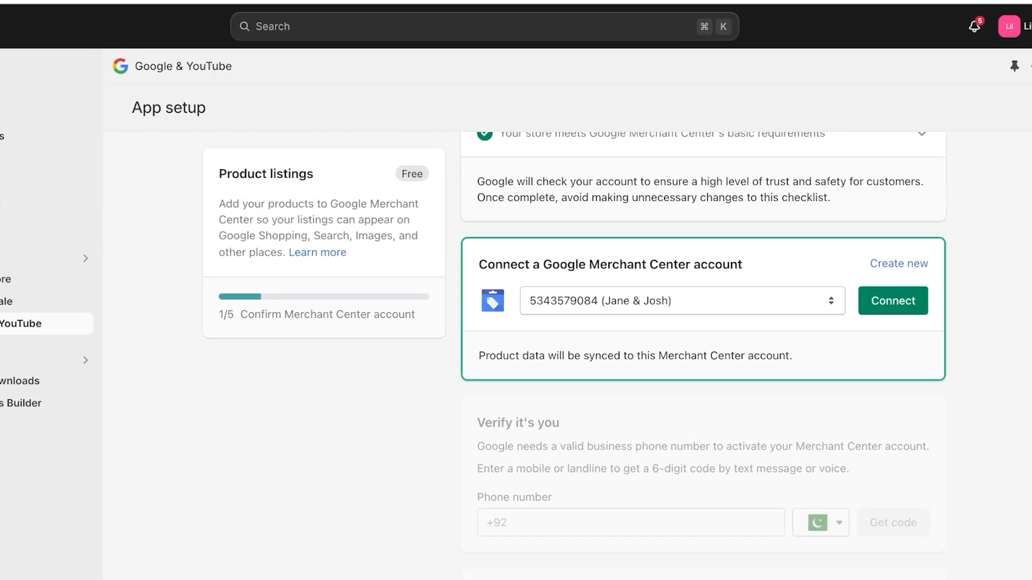
left_click(682, 301)
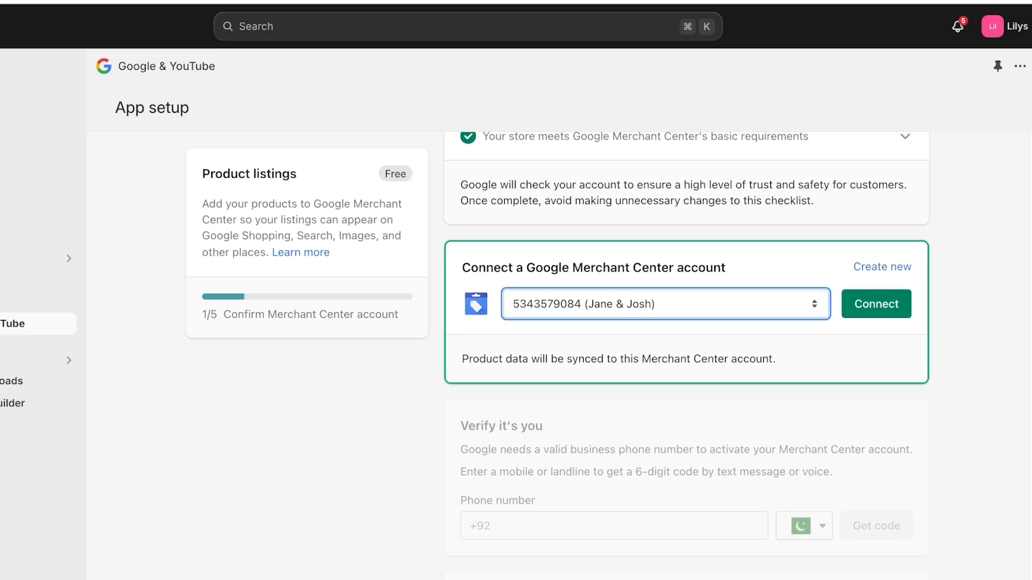
left_click(882, 266)
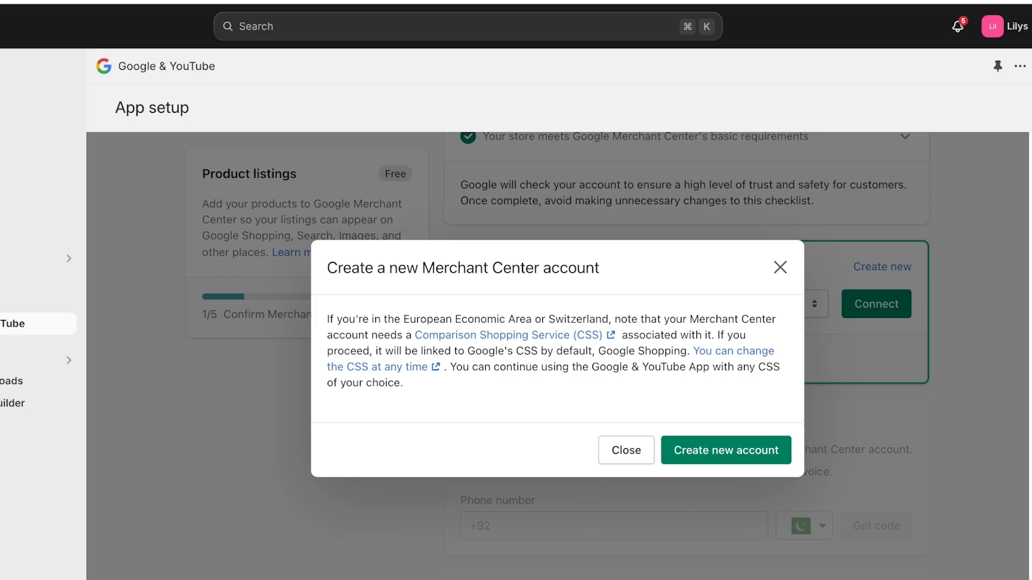
left_click(626, 450)
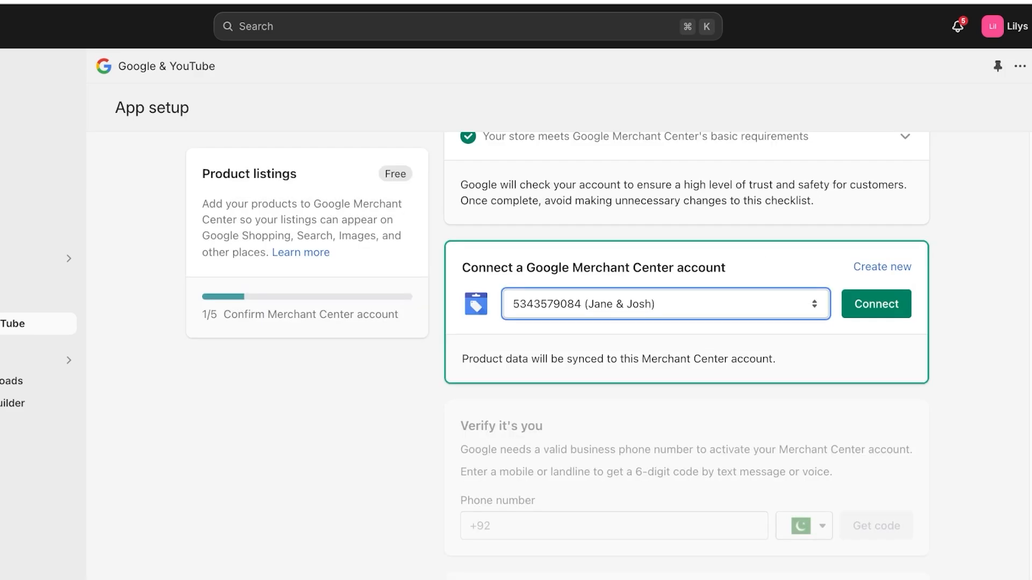
left_click(876, 304)
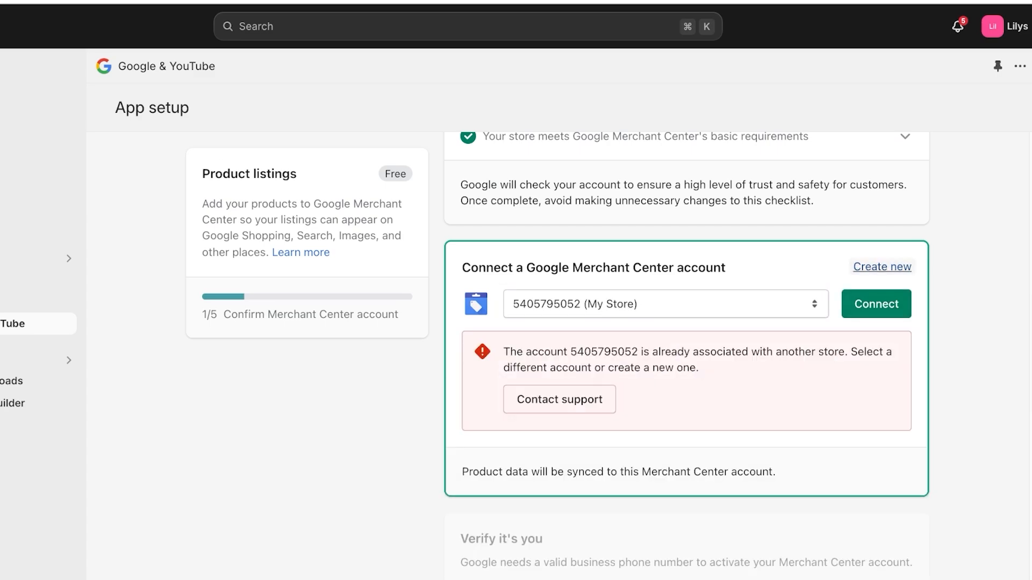
left_click(882, 266)
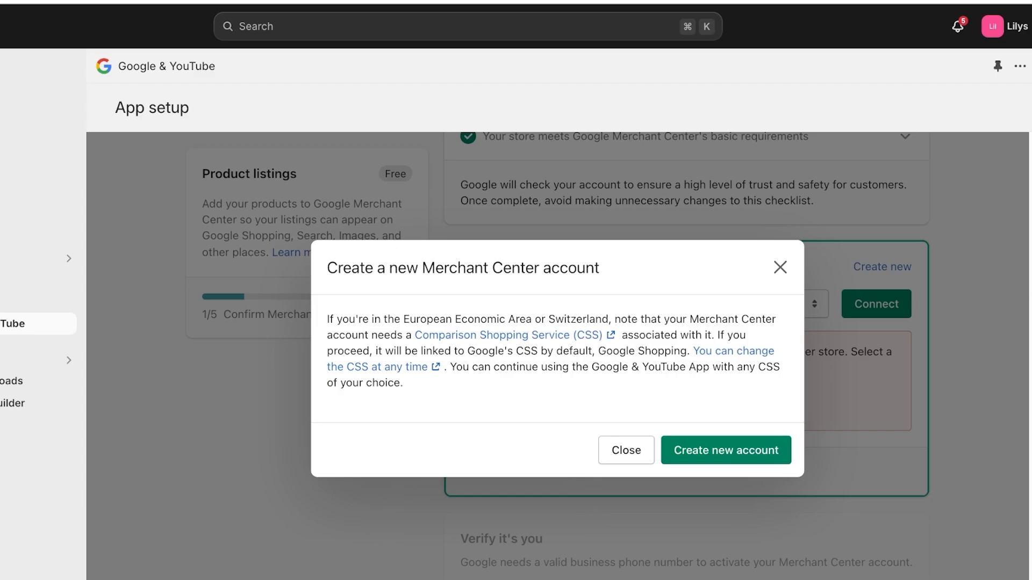
left_click(726, 450)
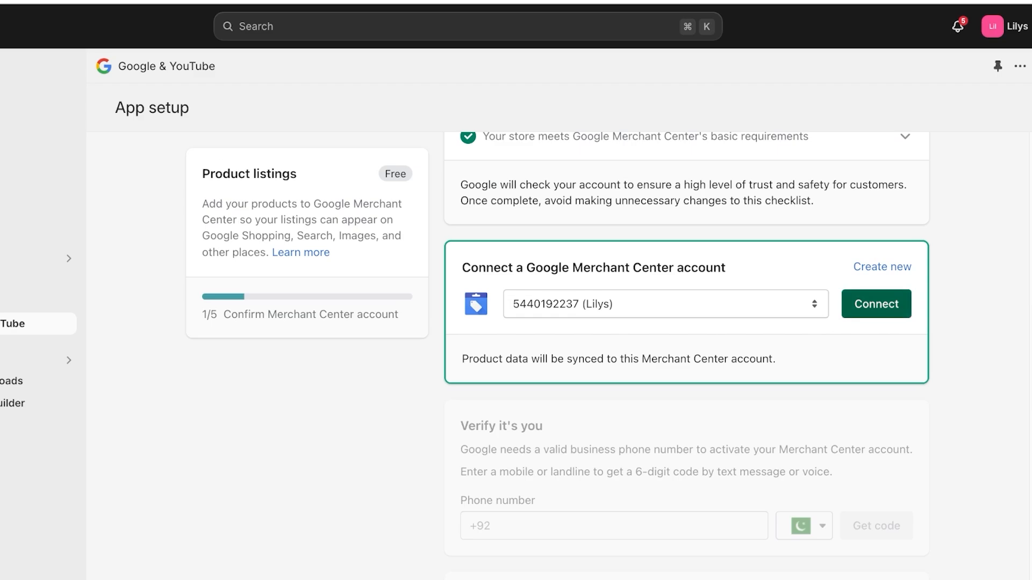
left_click(876, 304)
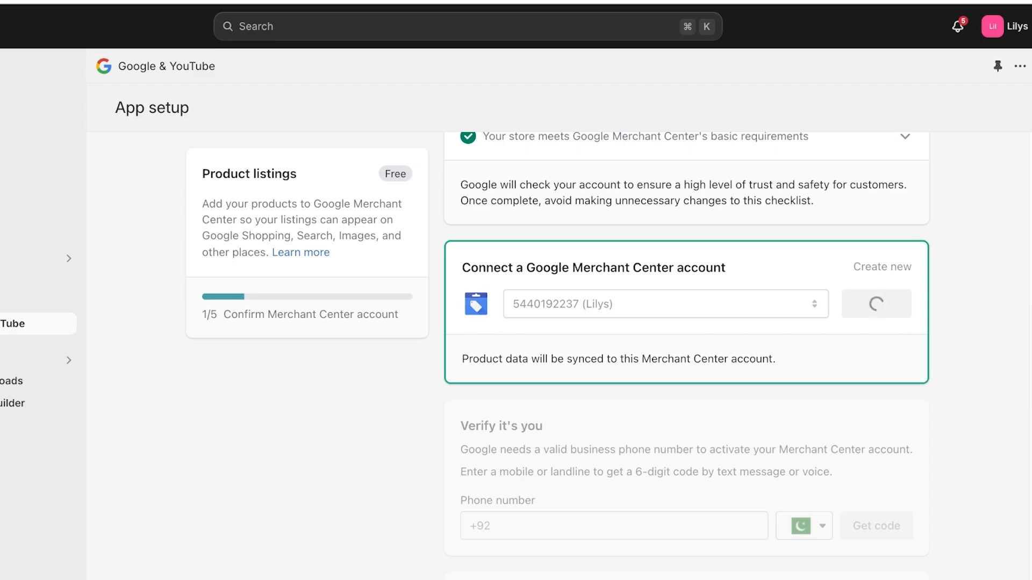
left_click(877, 304)
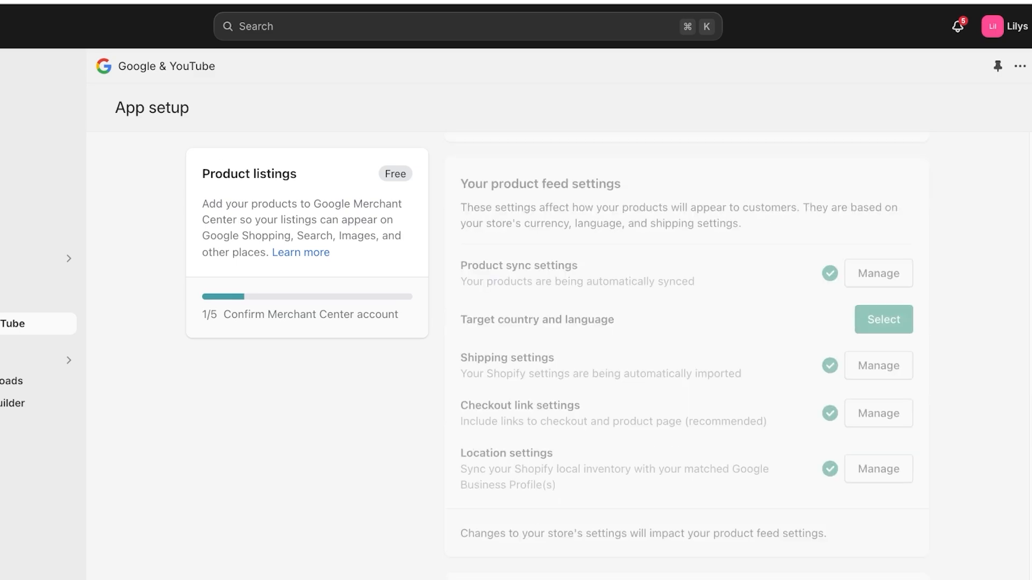
- Wait for phone verification to show Verified, then scroll to the product feed settings
scroll("down", 3)
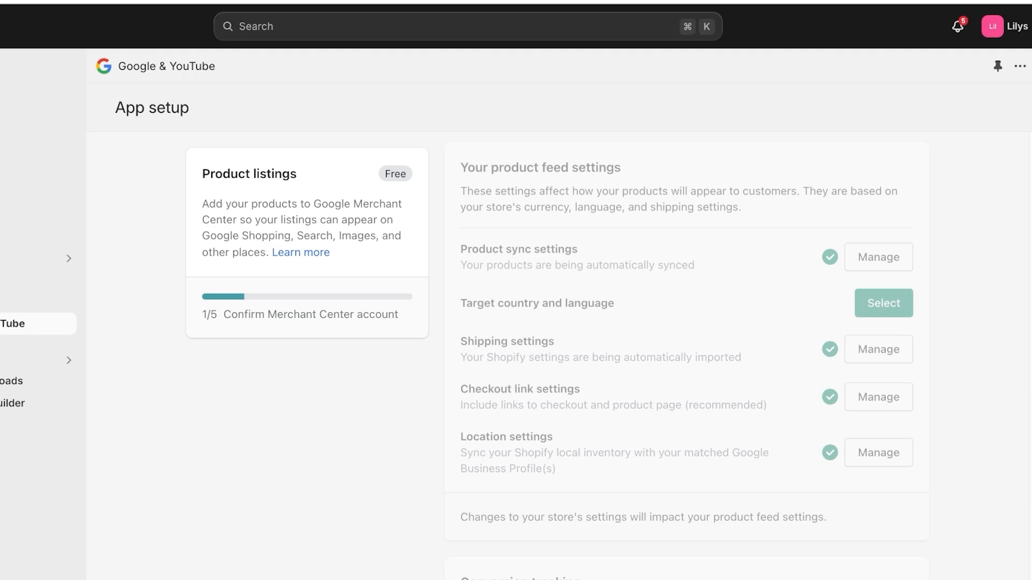
scroll("down", 3)
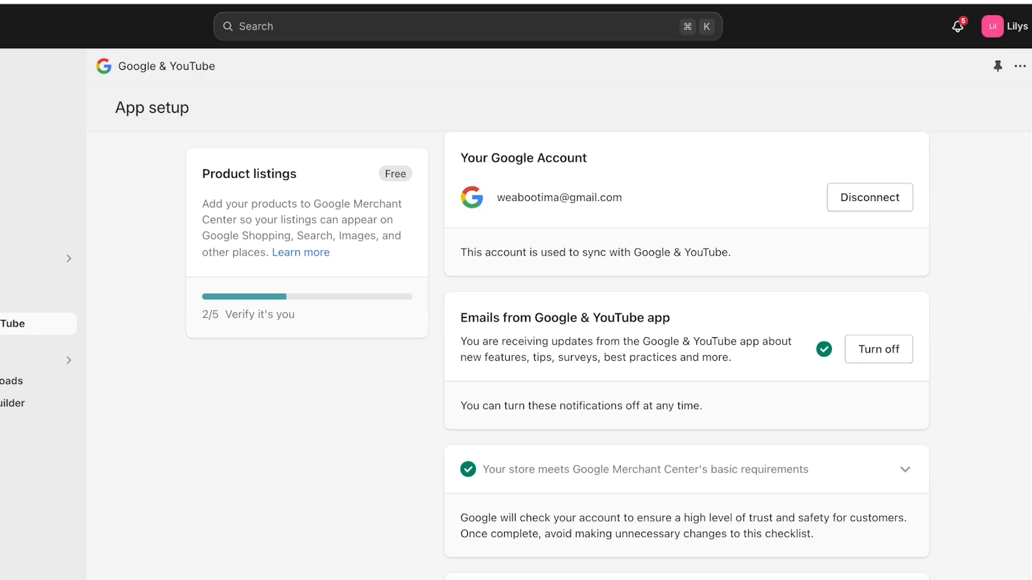
scroll("down", 3)
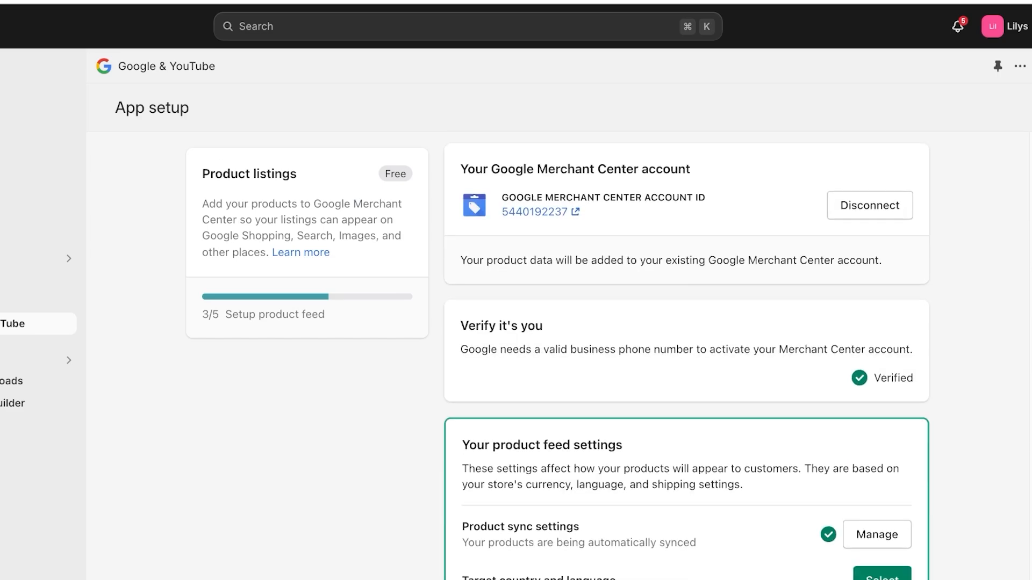
scroll("down", 3)
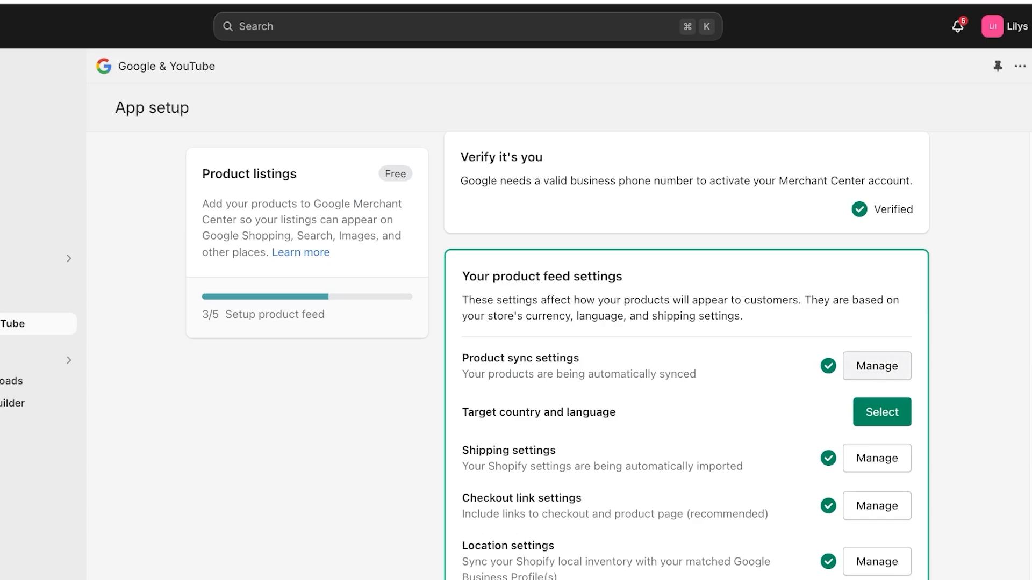
left_click(877, 366)
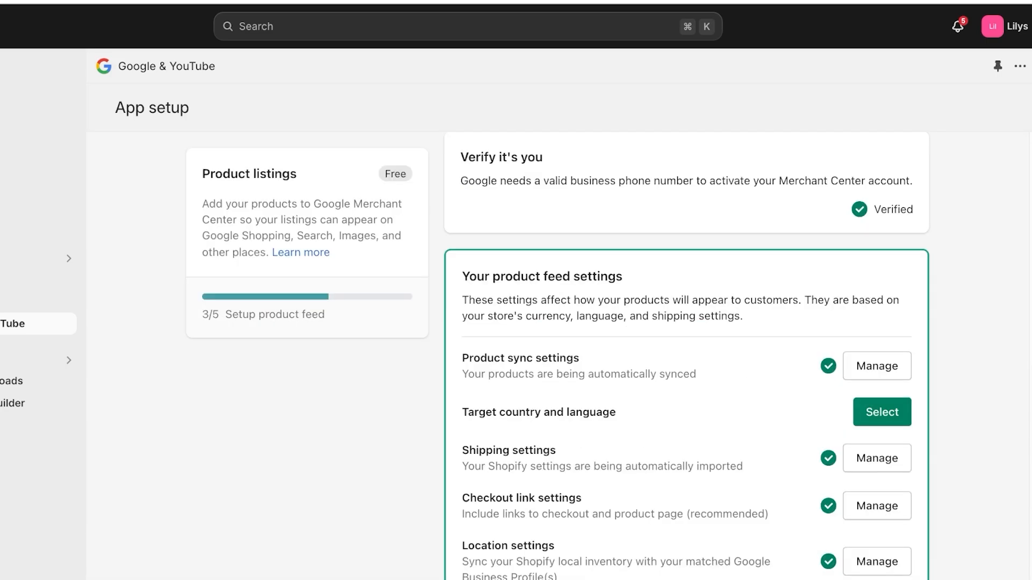
- Save Pakistan and English as the feed target, leaving checkout link settings unchanged
left_click(882, 412)
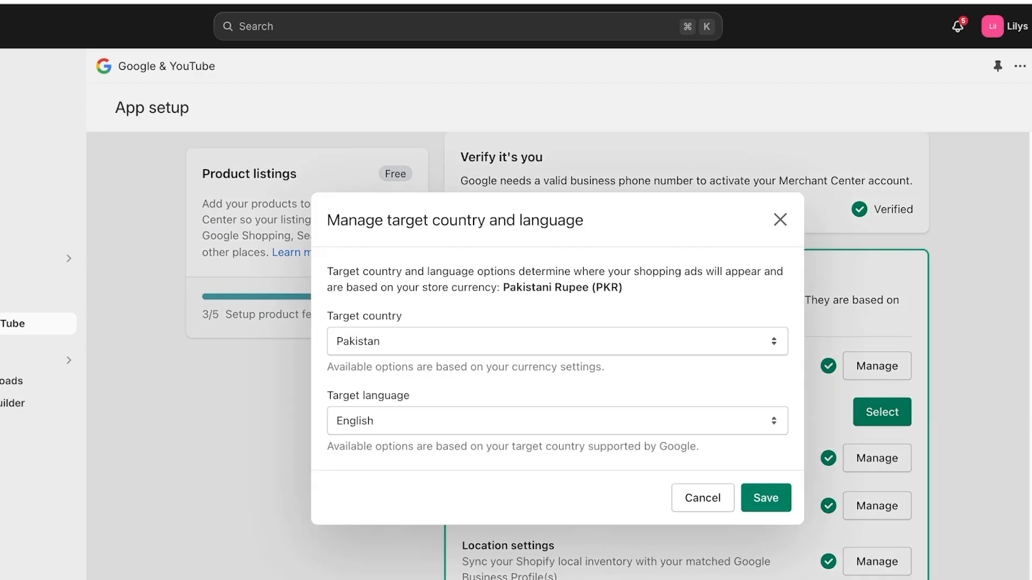
left_click(765, 498)
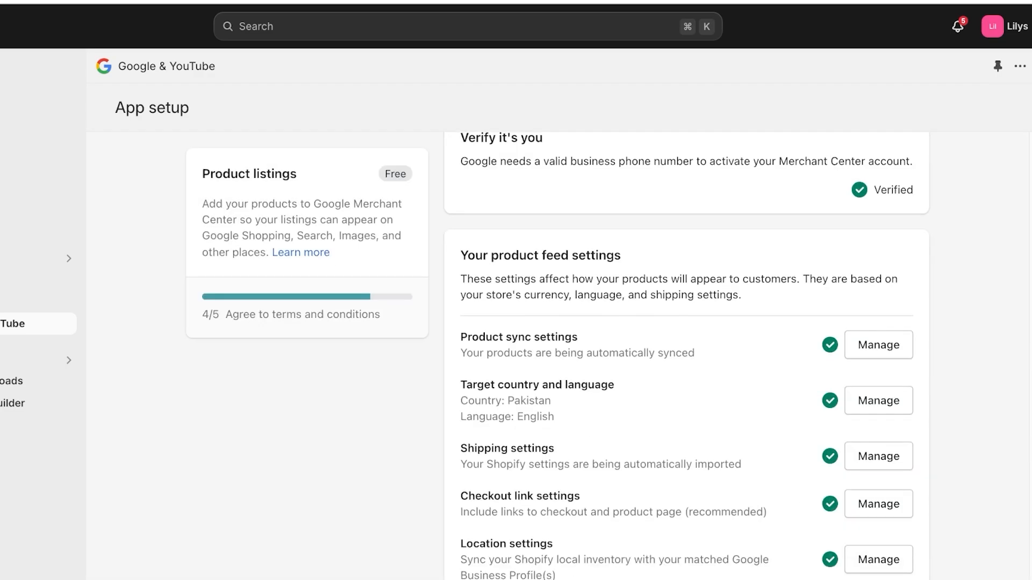
scroll("down", 3)
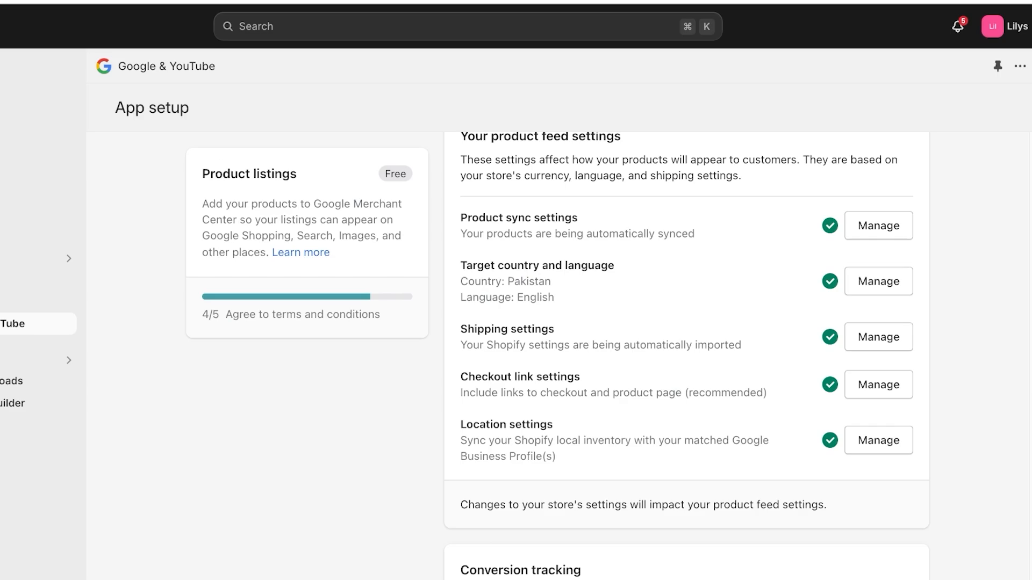
left_click(878, 385)
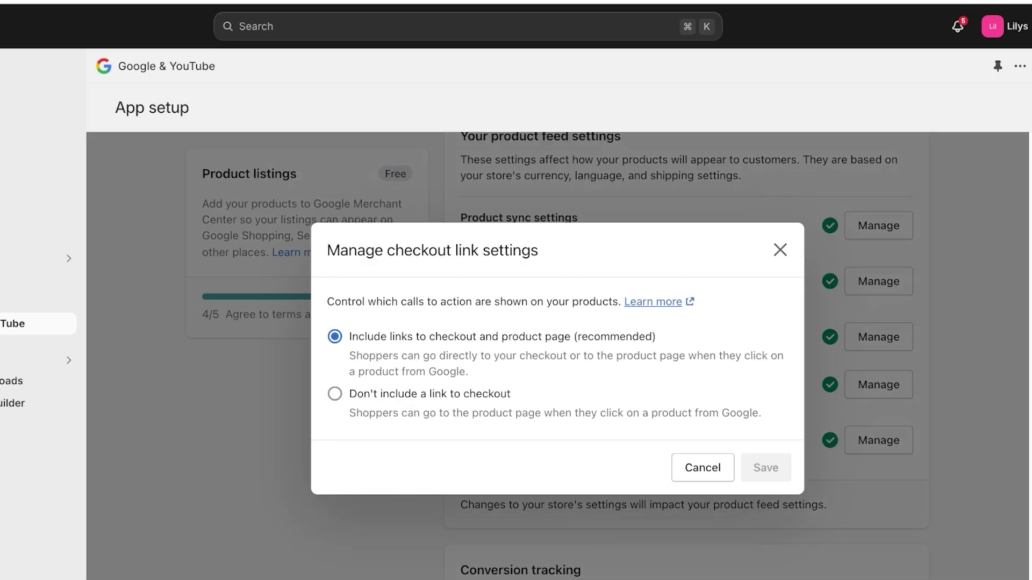
left_click(334, 394)
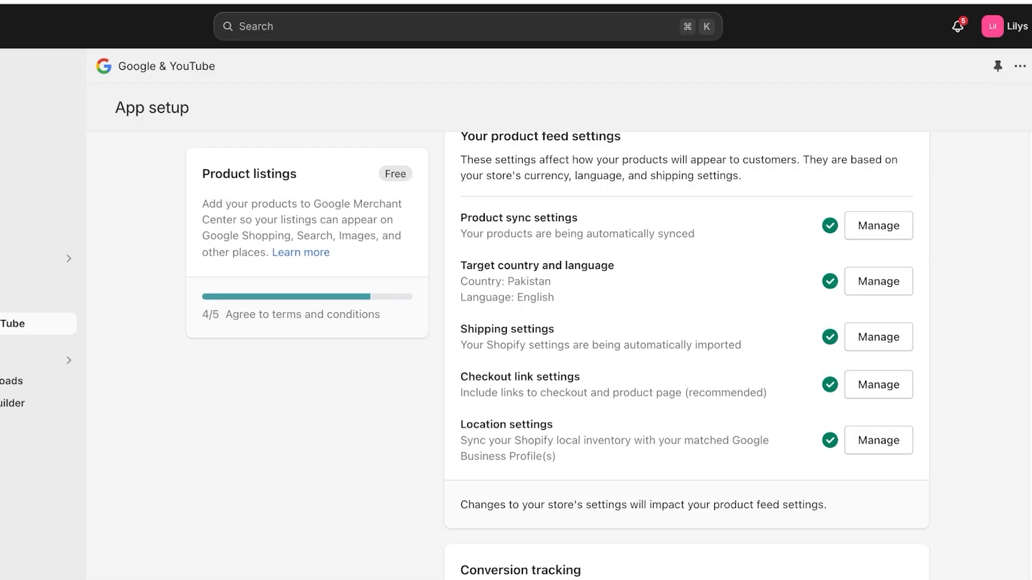
scroll("down", 3)
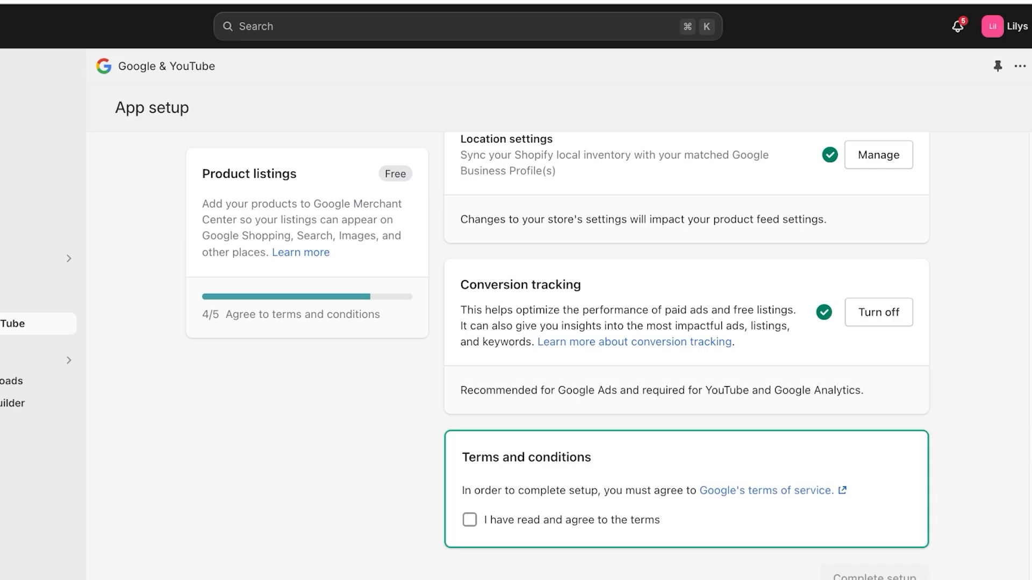
- Agree to Google's terms of service and complete the Google & YouTube setup
left_click(470, 520)
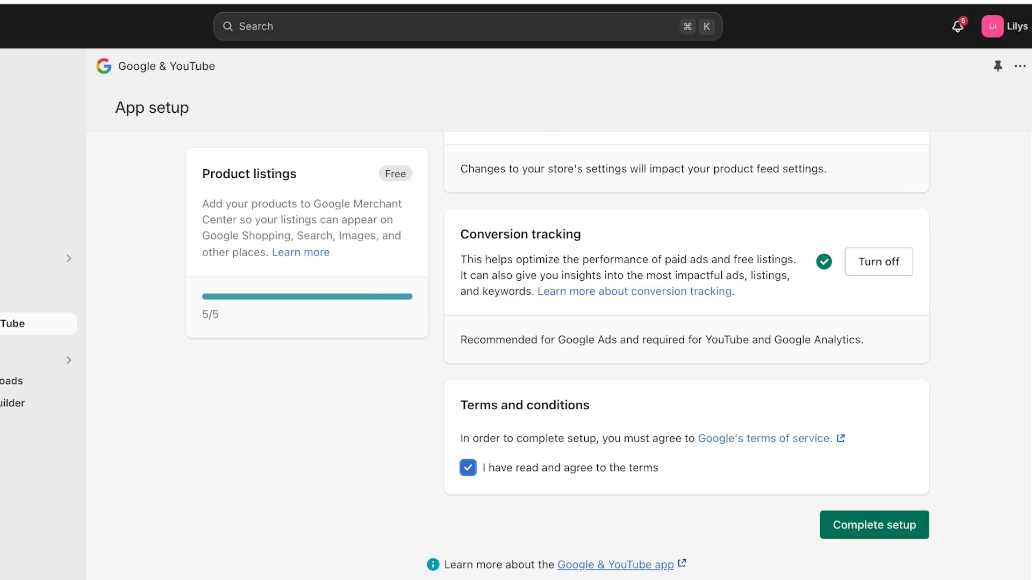
left_click(875, 540)
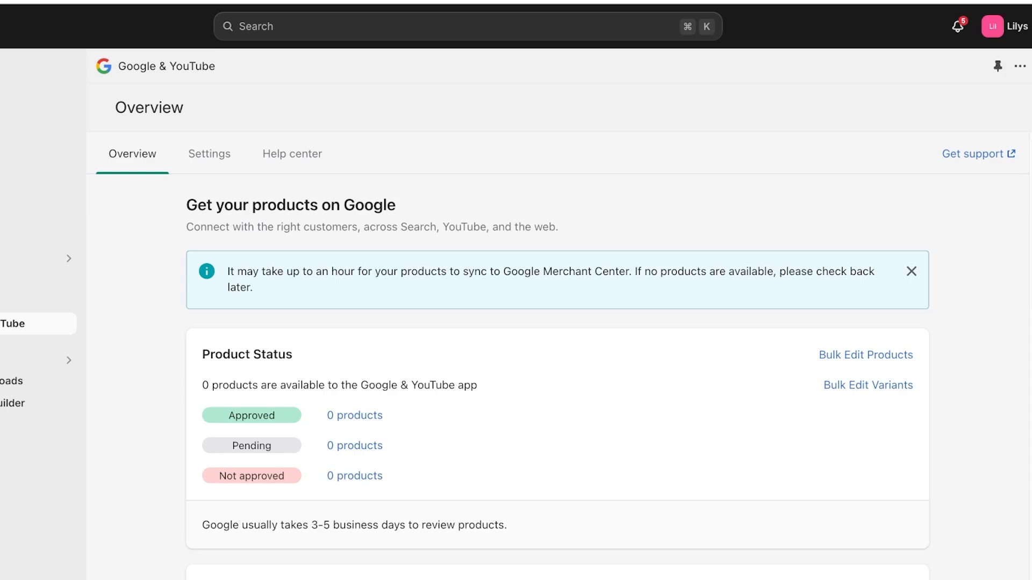
- Scroll through the Google & YouTube overview and switch to the channel's Settings tab
scroll("down", 3)
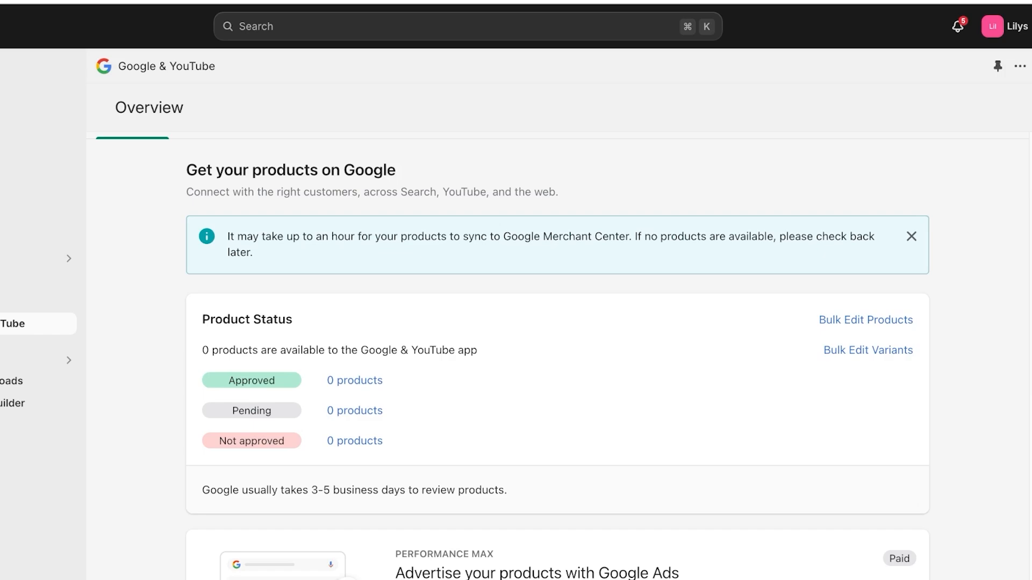
scroll("down", 3)
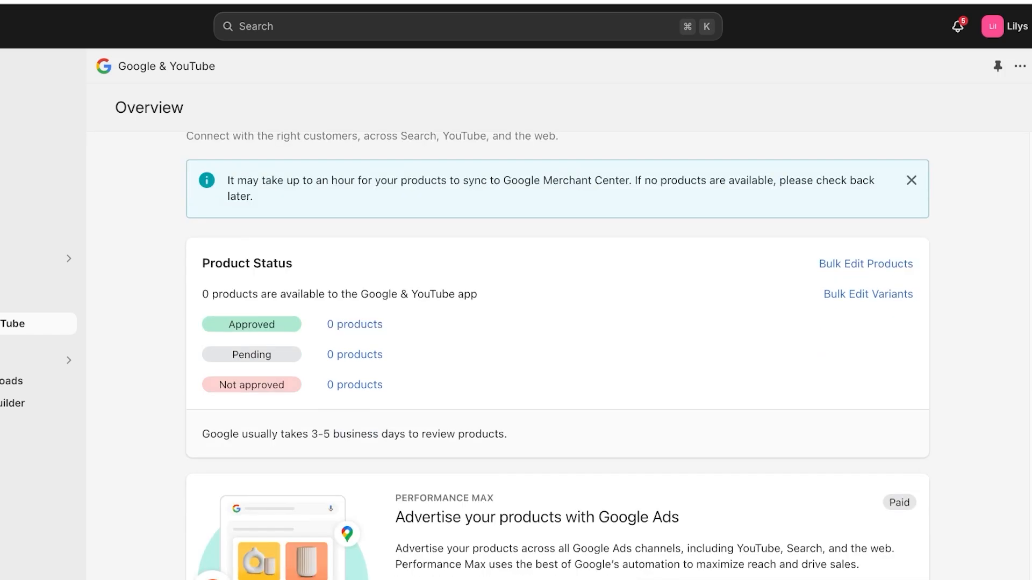
scroll("down", 3)
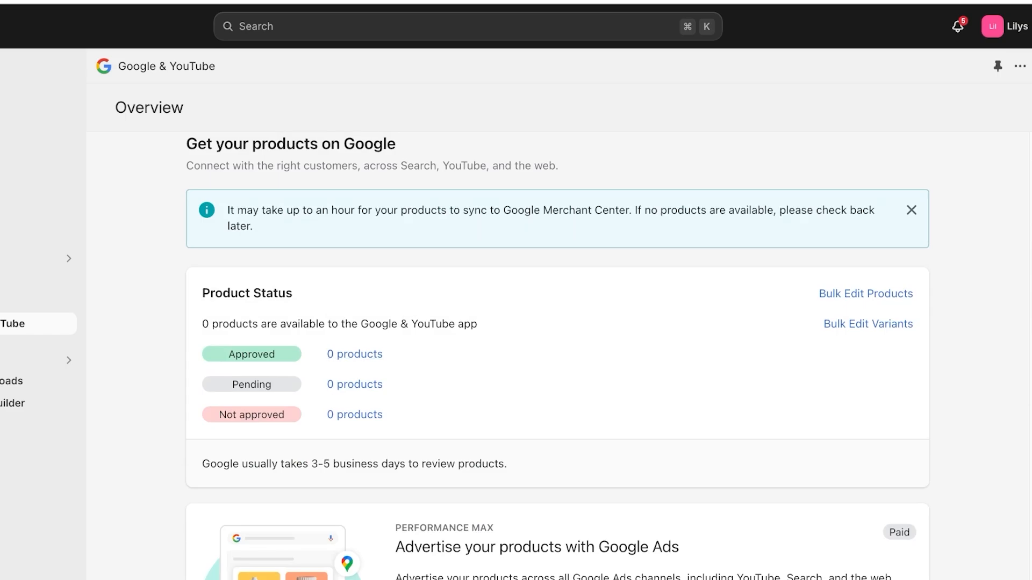
left_click(208, 154)
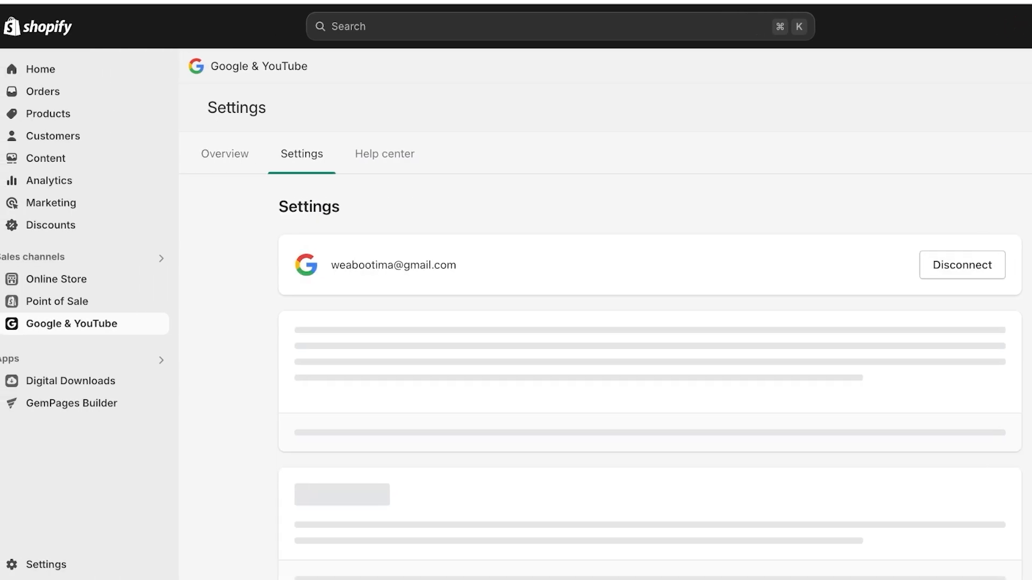
- Review the connected Merchant Center account in Settings, then return to the Overview
scroll("down", 3)
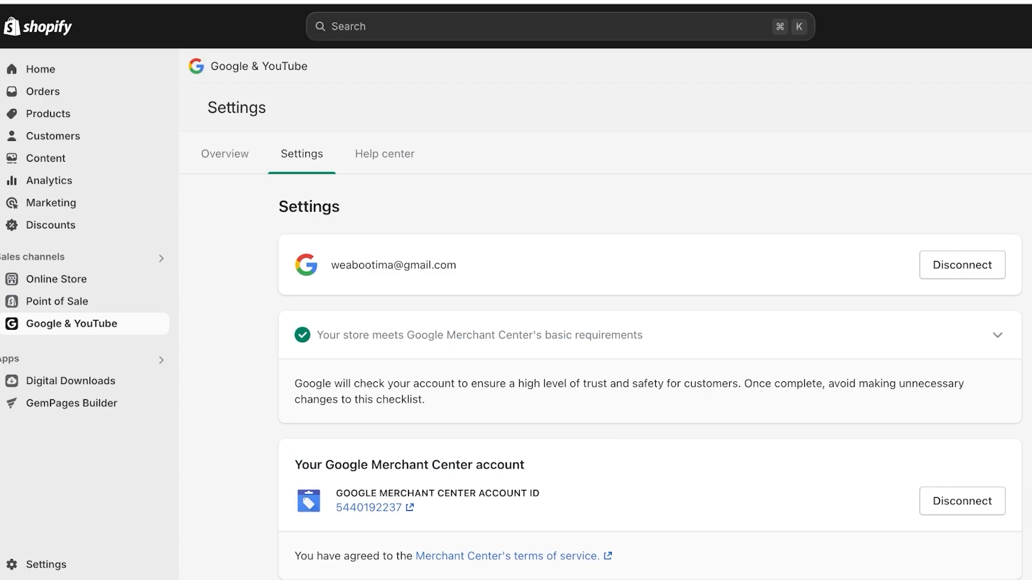
left_click(224, 153)
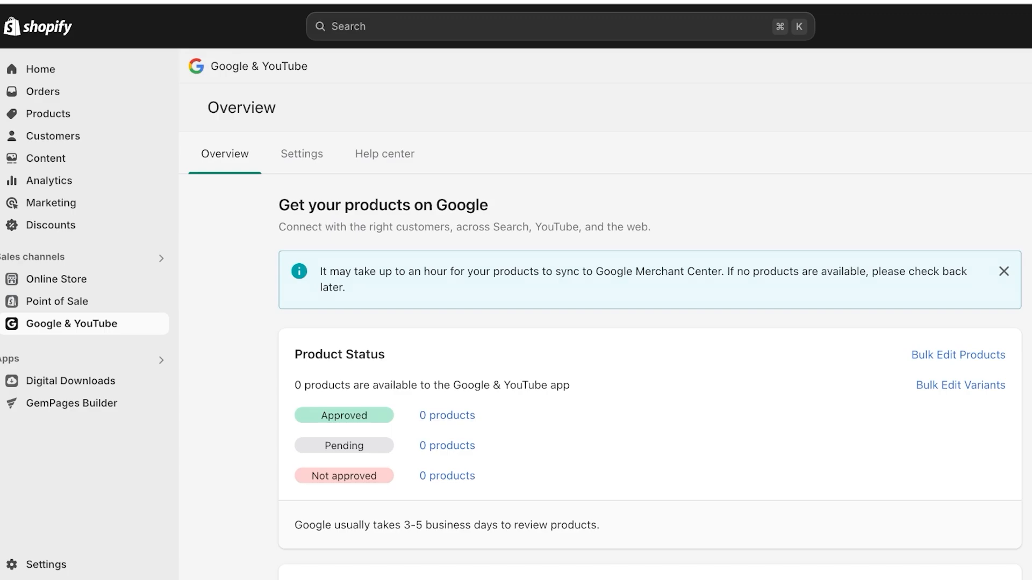
- Start Google Analytics 4 setup from its card on the channel overview
scroll("down", 3)
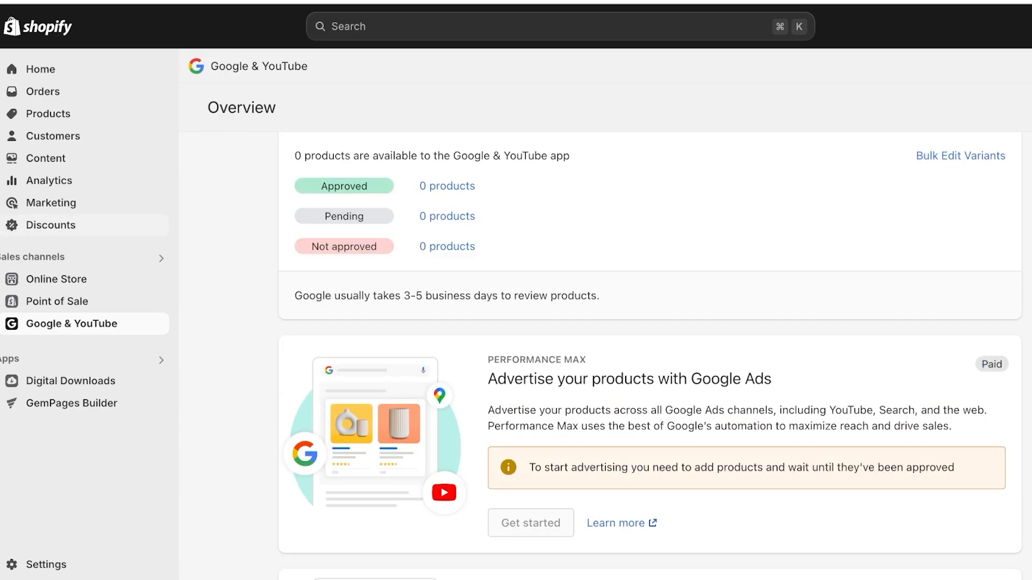
scroll("down", 3)
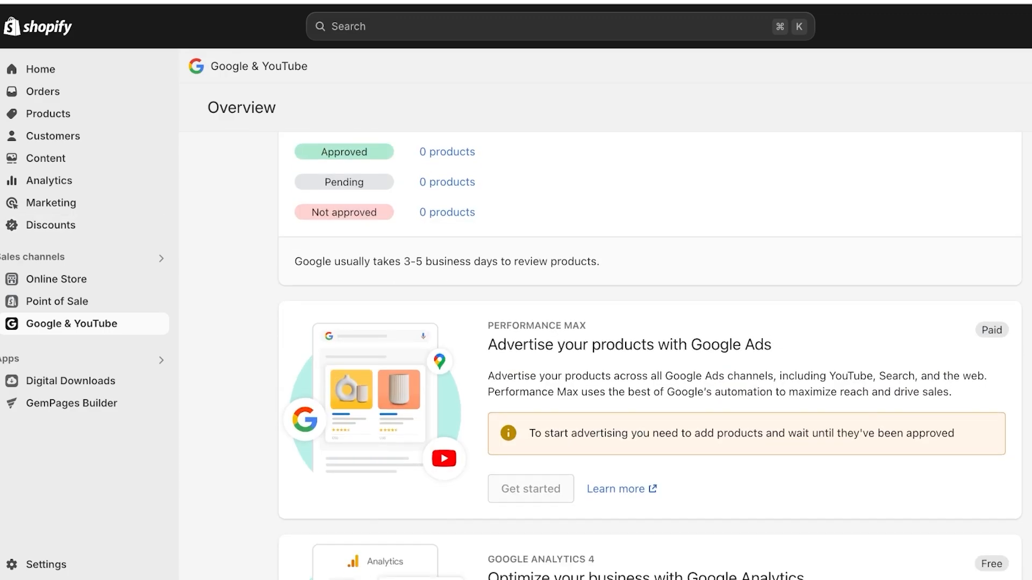
scroll("down", 3)
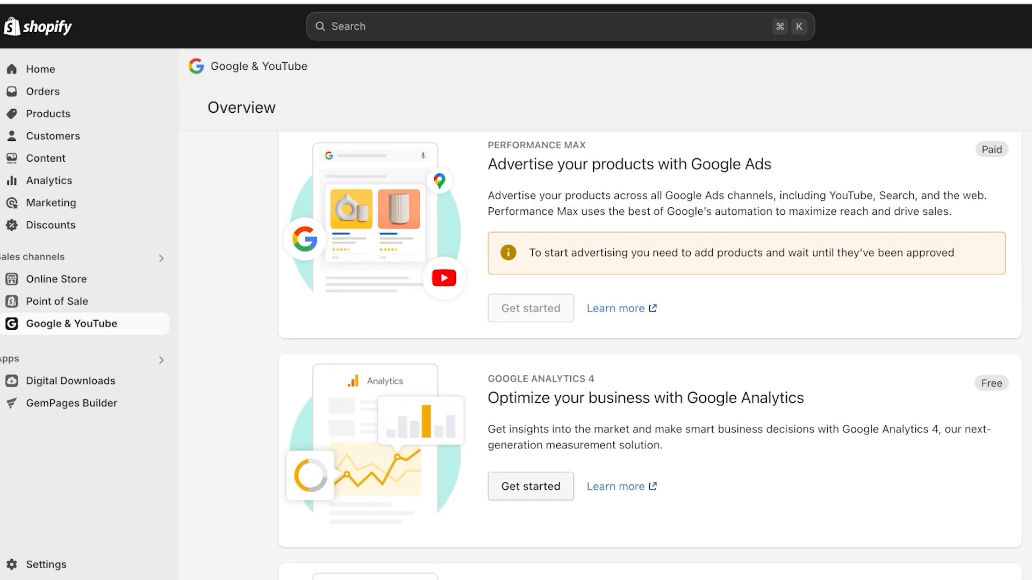
left_click(530, 486)
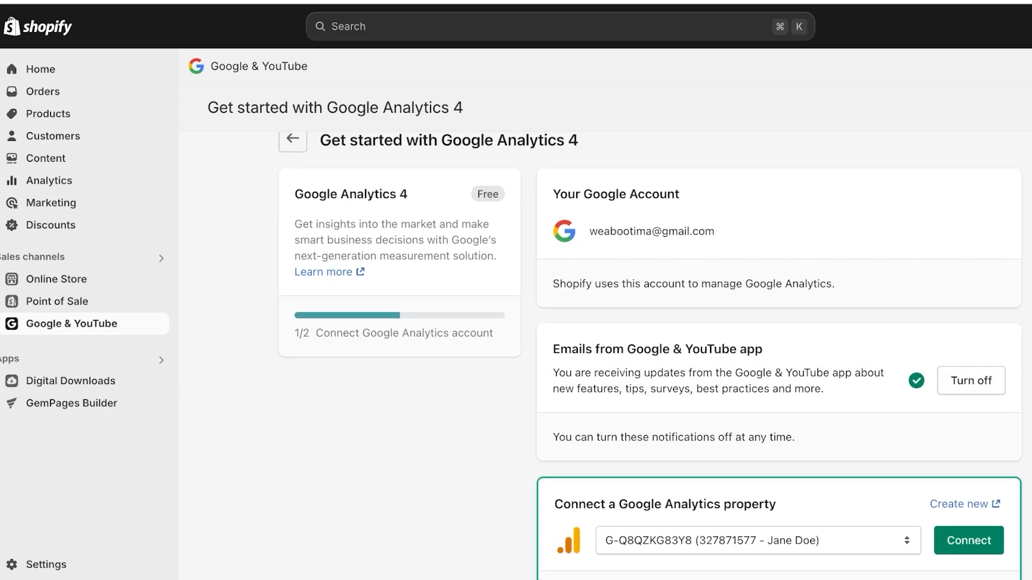
- Connect the suggested Google Analytics property so Google Analytics 4 becomes Active
scroll("down", 3)
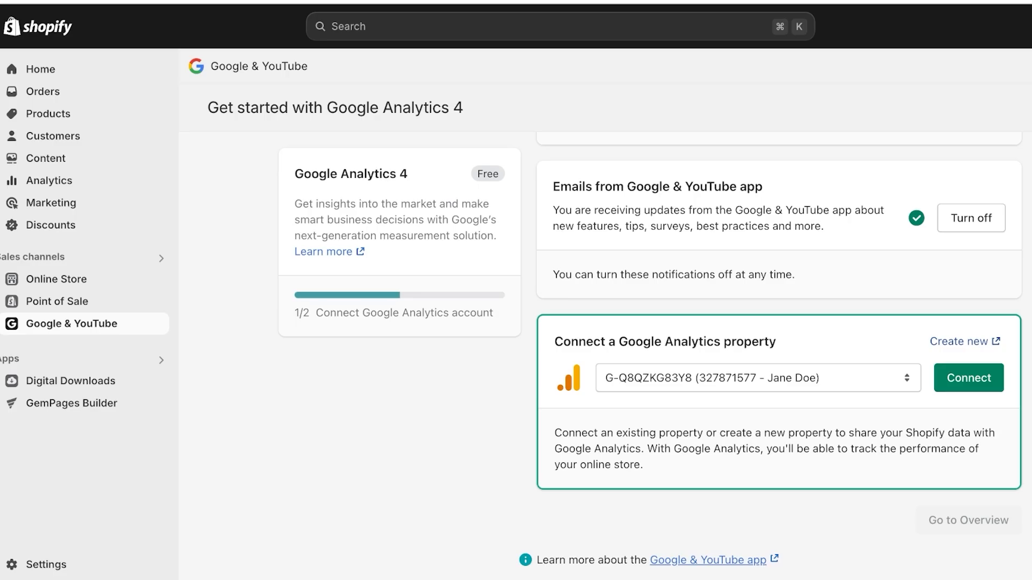
left_click(968, 378)
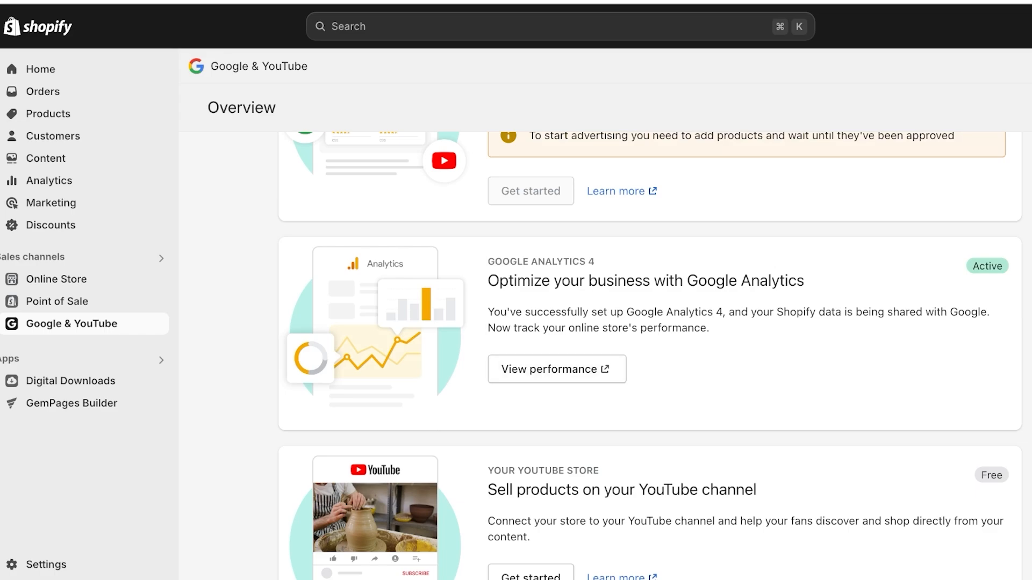
scroll("up", 3)
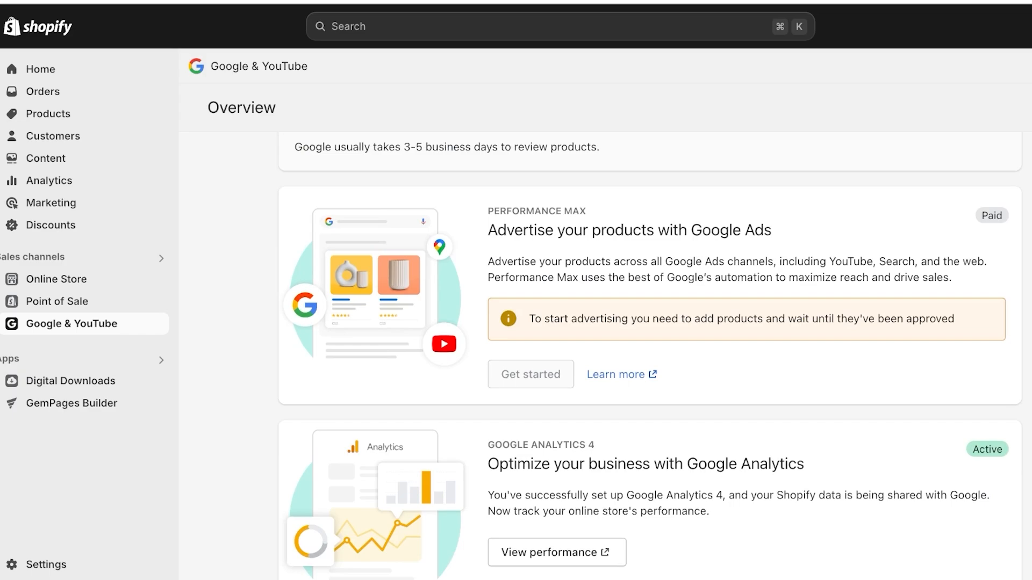